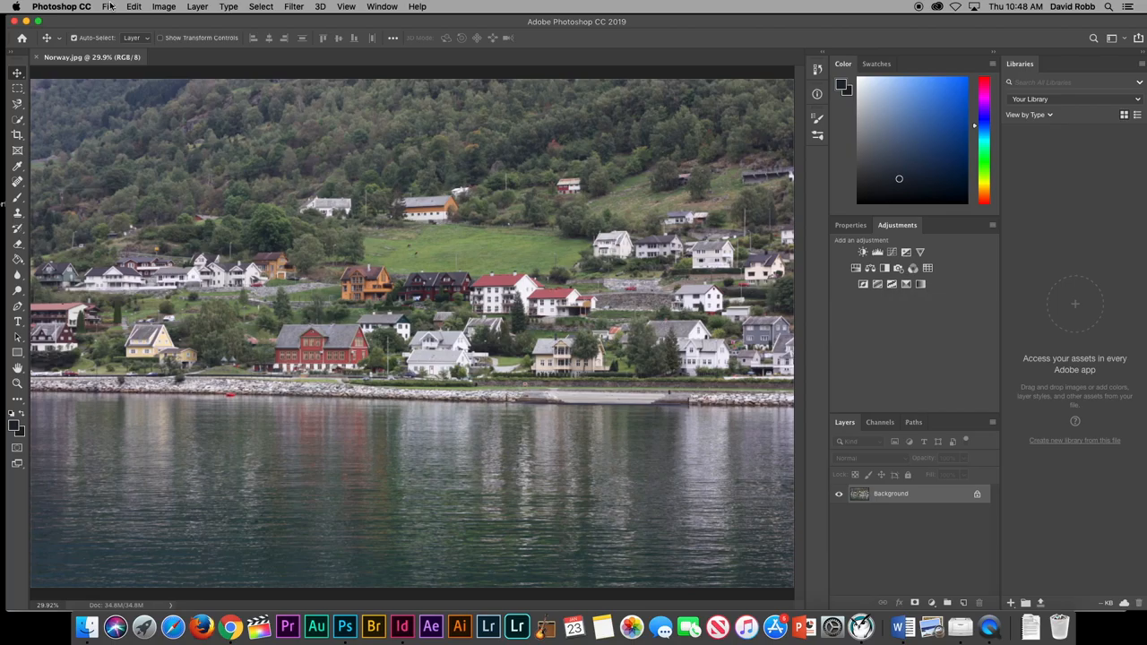
# Step: Bring up the File menu for the open Norway harbor photo
pyautogui.click(107, 7)
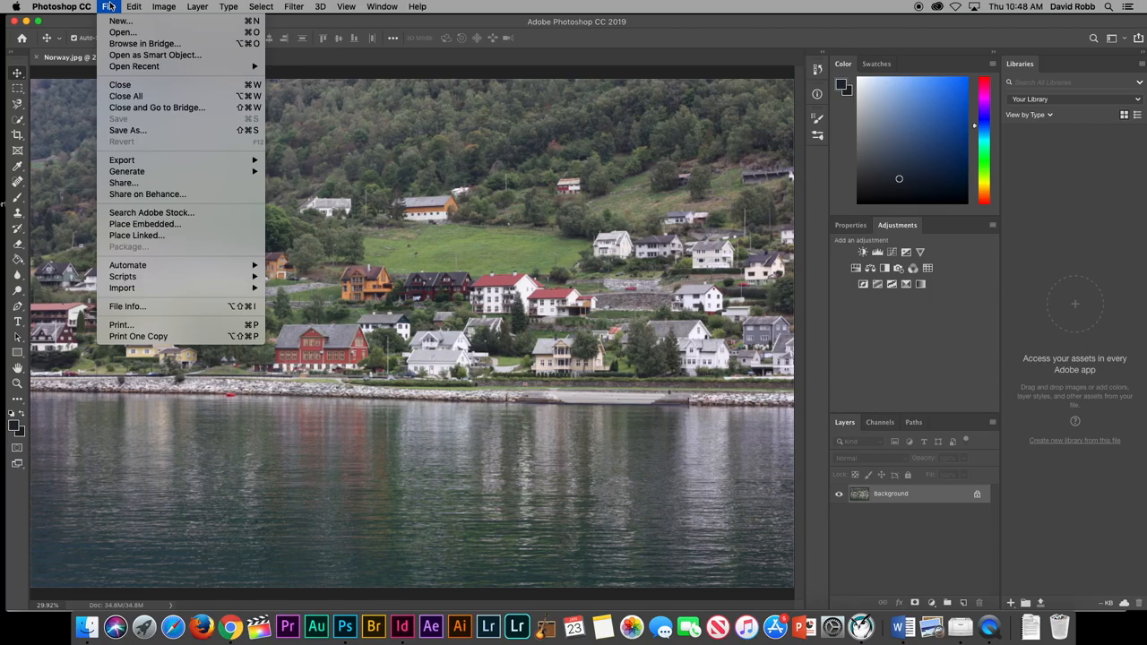
# Step: Save the photo as Norway.psd in Downloads using Save As
pyautogui.click(127, 129)
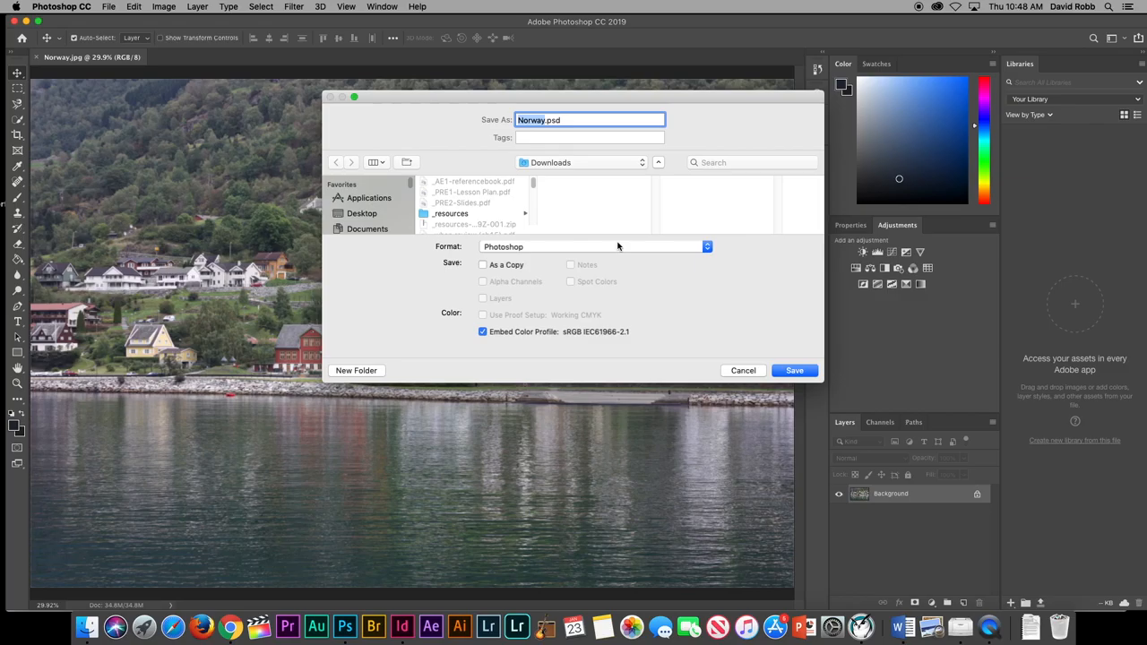
pyautogui.moveTo(677, 160)
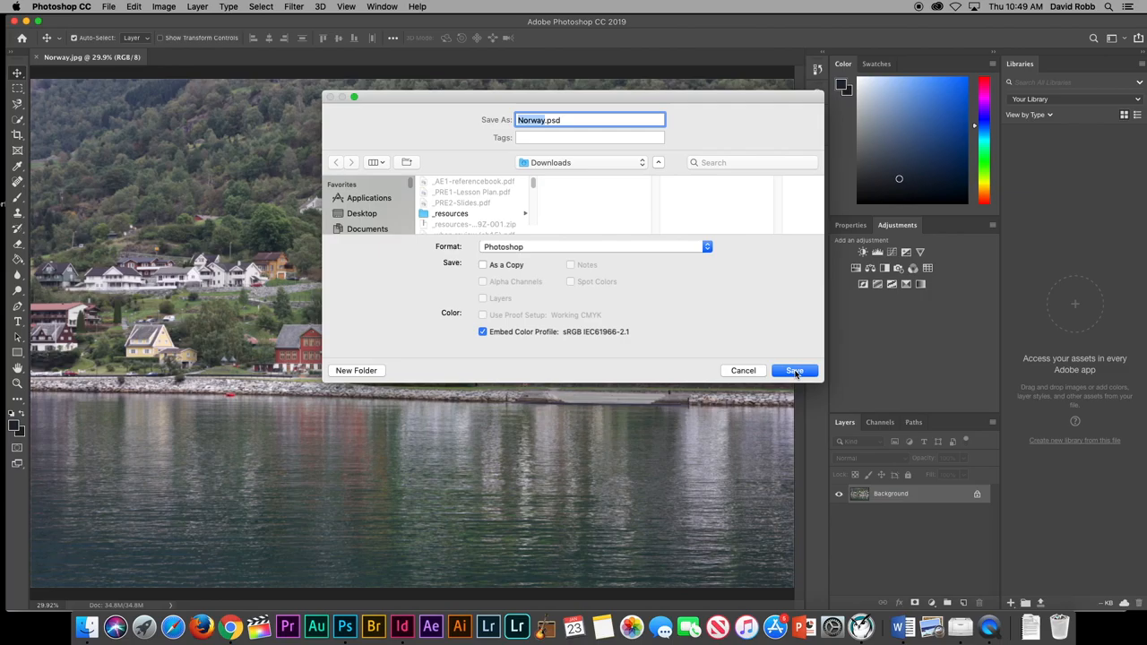
pyautogui.click(793, 369)
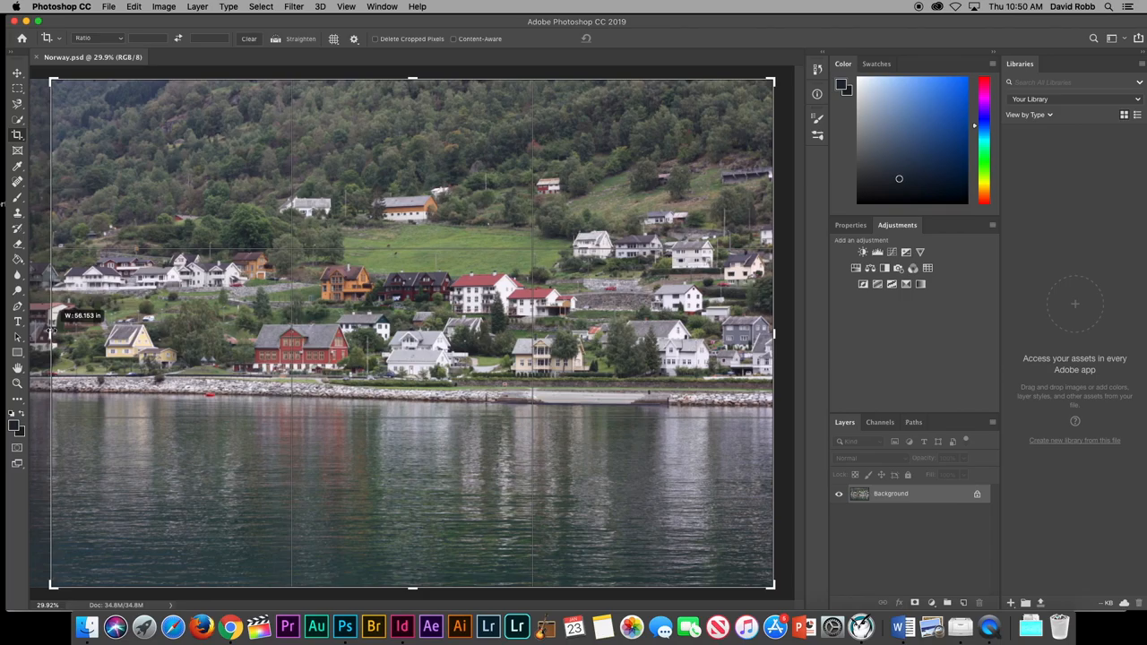
# Step: Narrow the crop frame from the left and commit the near-square crop
pyautogui.moveTo(54, 331); pyautogui.dragTo(145, 326)
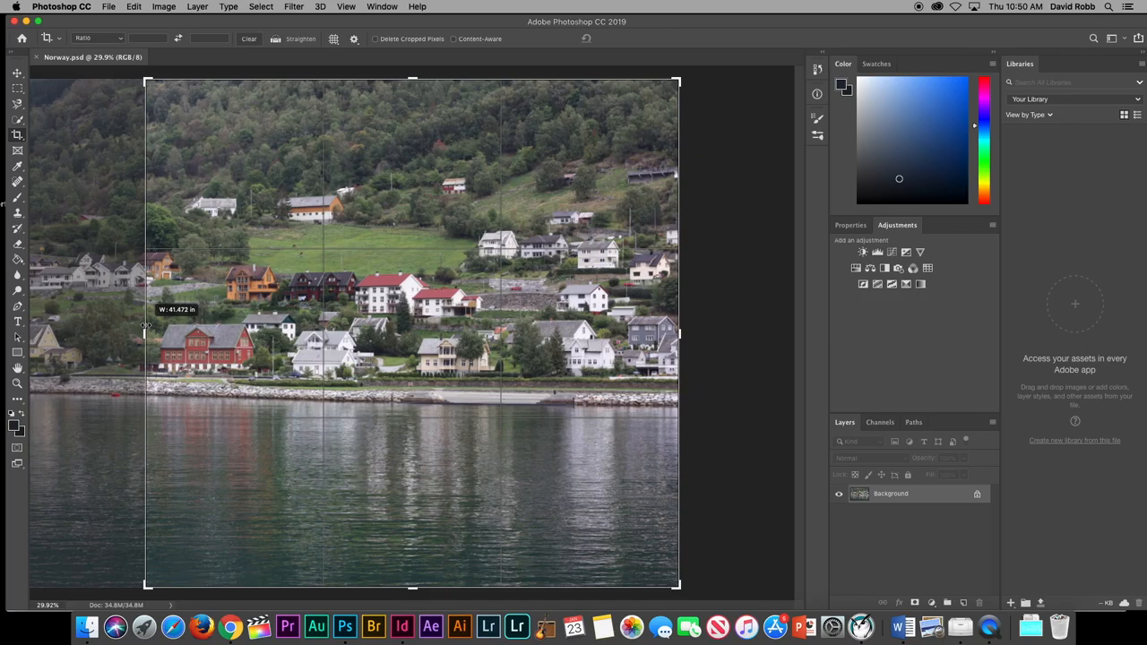
pyautogui.click(628, 38)
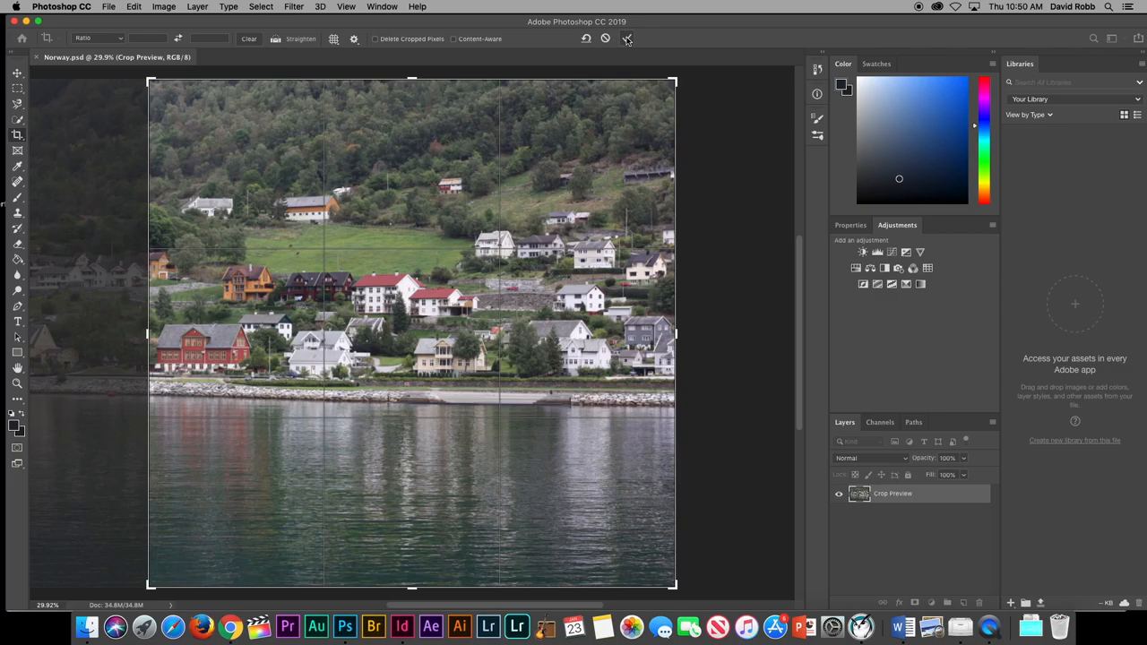
pyautogui.click(627, 39)
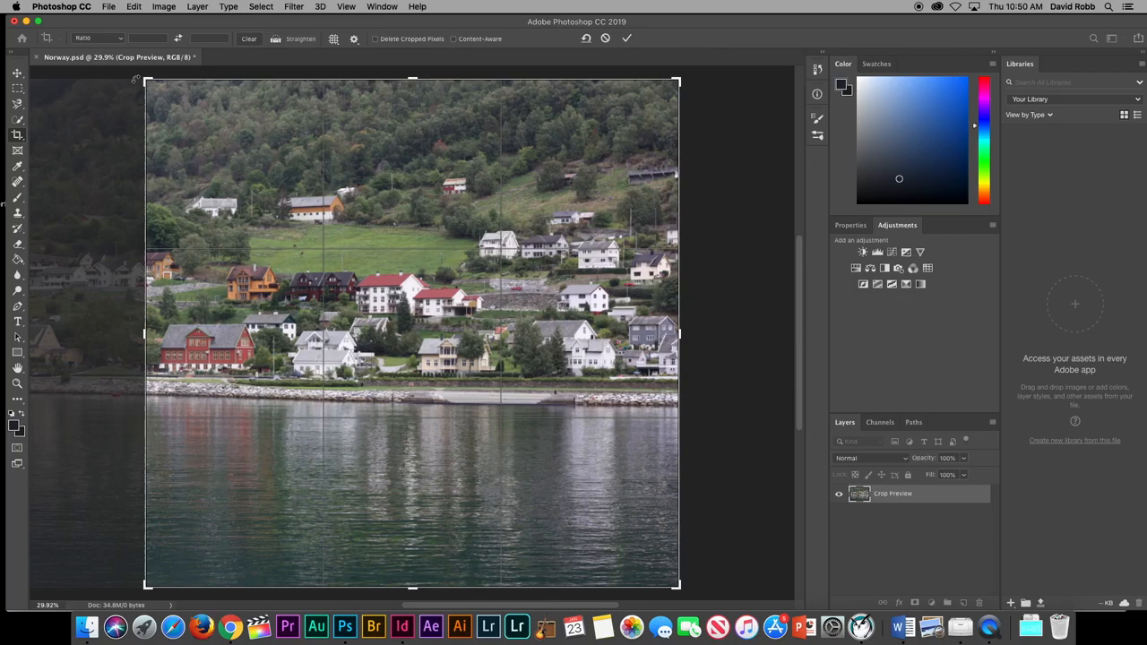
pyautogui.click(627, 38)
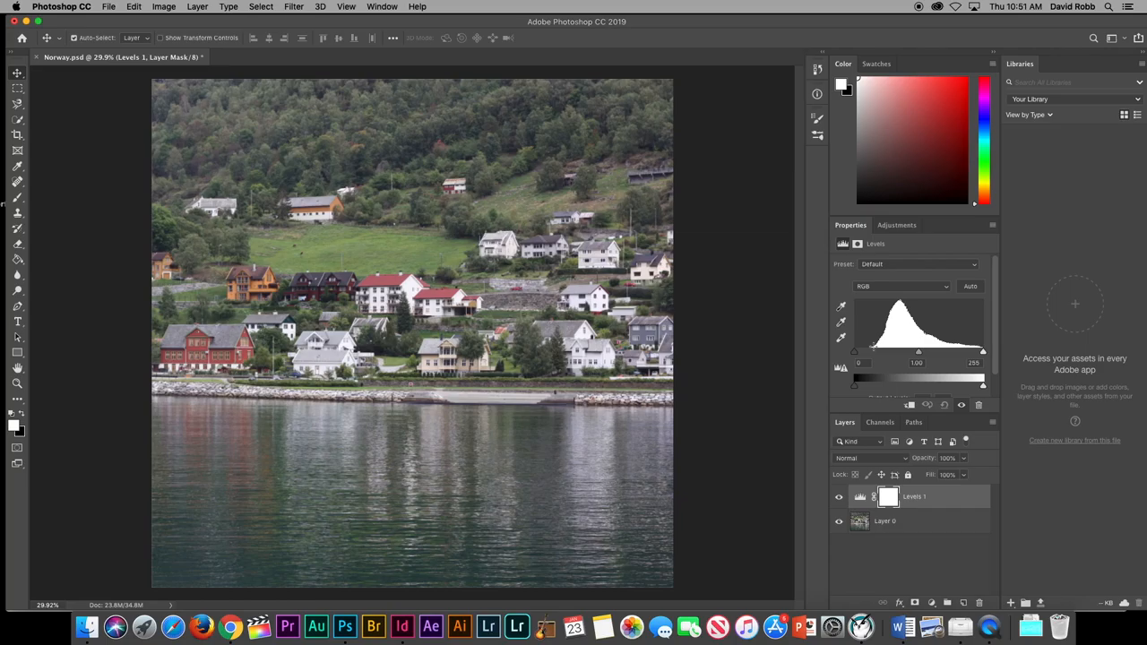
pyautogui.moveTo(892, 326)
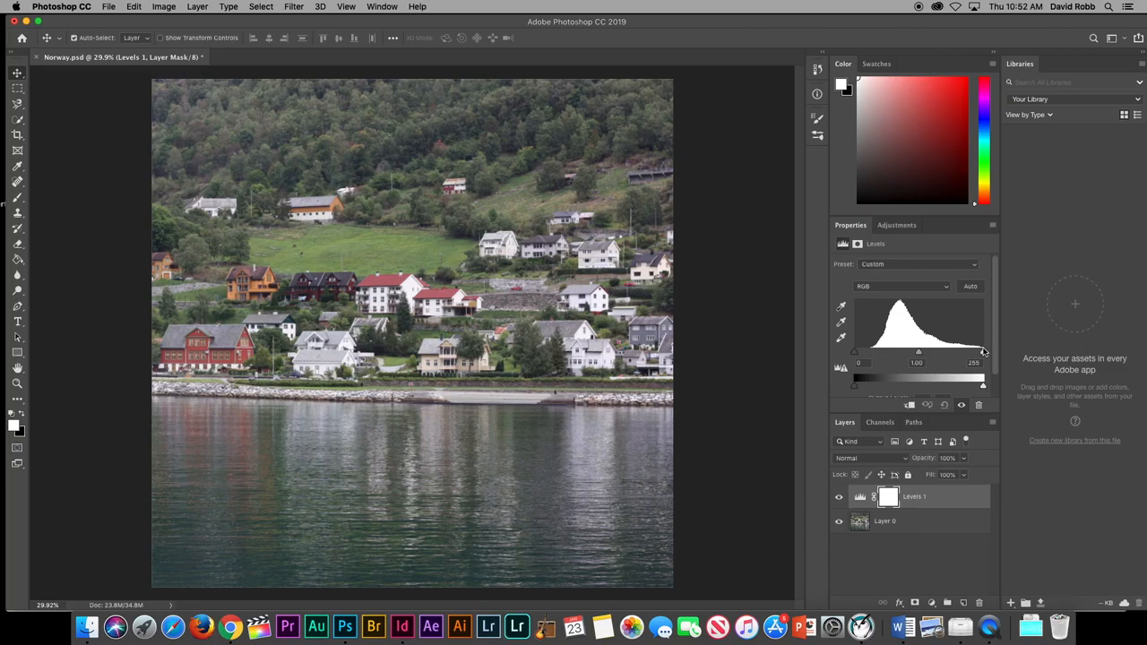
pyautogui.moveTo(857, 355)
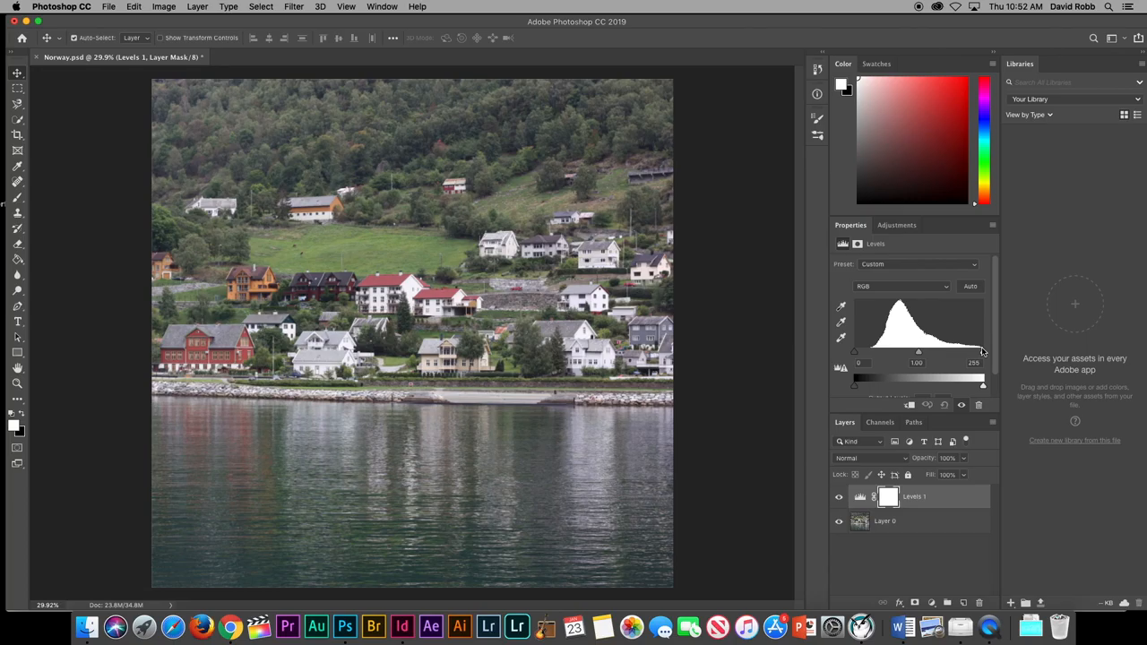
pyautogui.moveTo(856, 355)
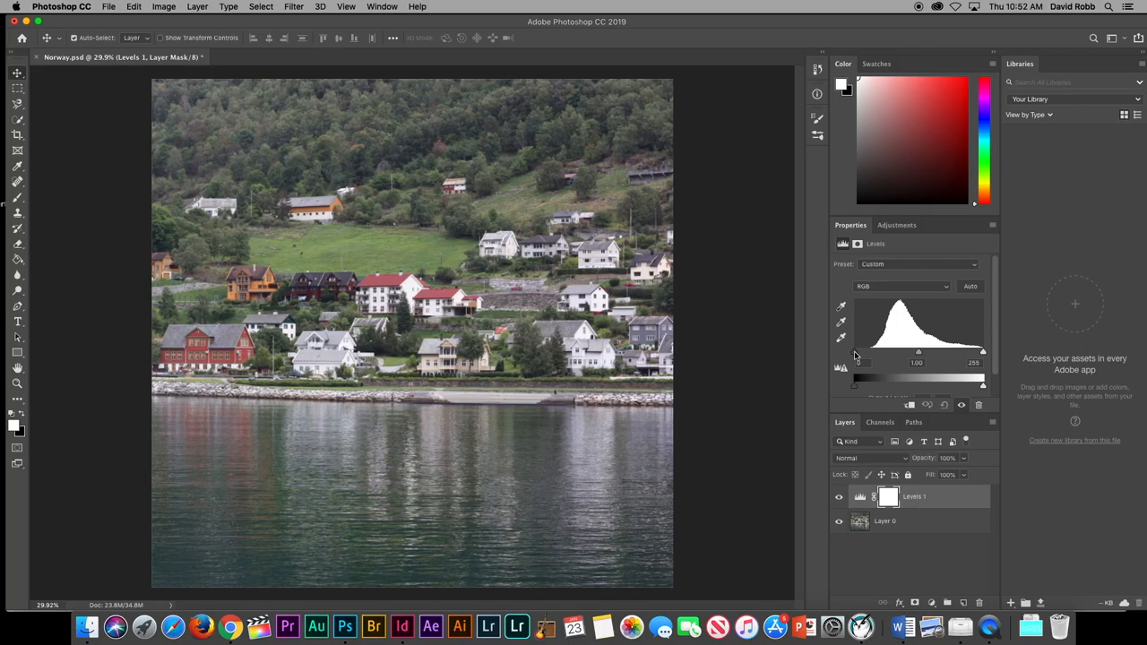
# Step: Push the Levels black point inward to deepen shadows, then ease it back slightly
pyautogui.moveTo(853, 362); pyautogui.dragTo(881, 362)
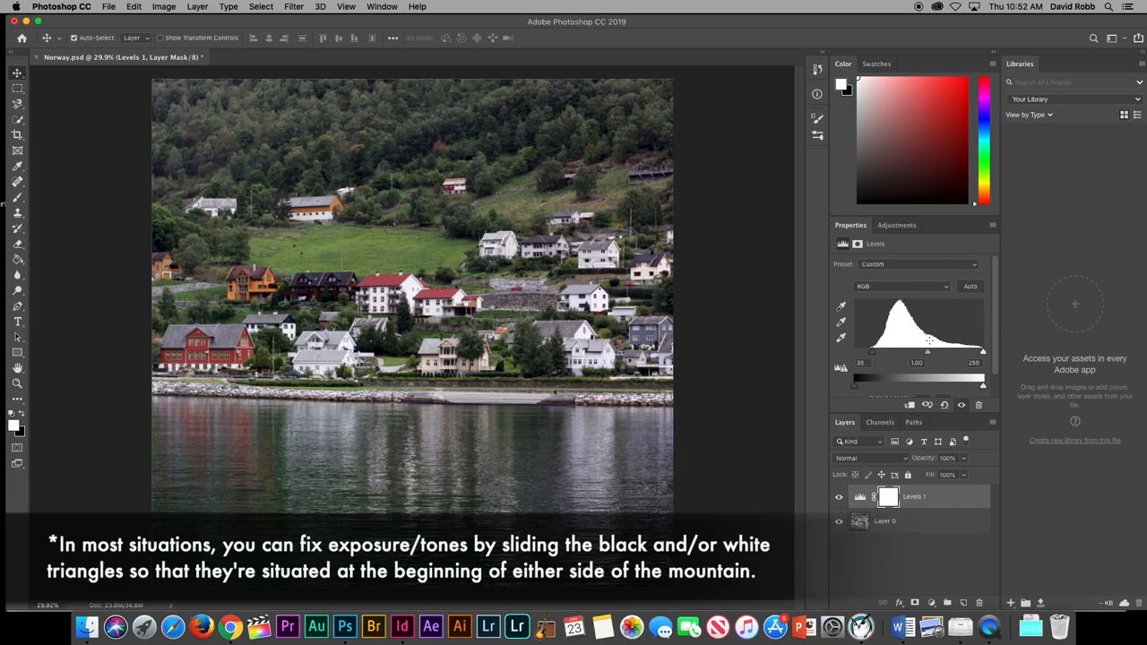
pyautogui.moveTo(855, 377); pyautogui.dragTo(865, 376)
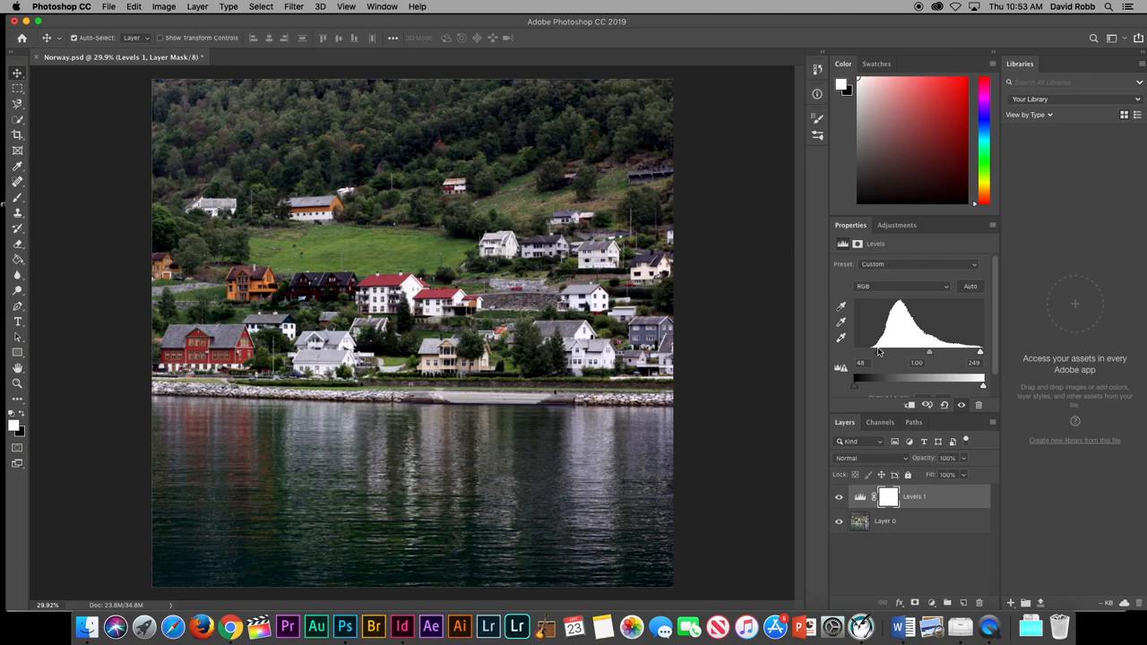
pyautogui.moveTo(858, 376); pyautogui.dragTo(846, 376)
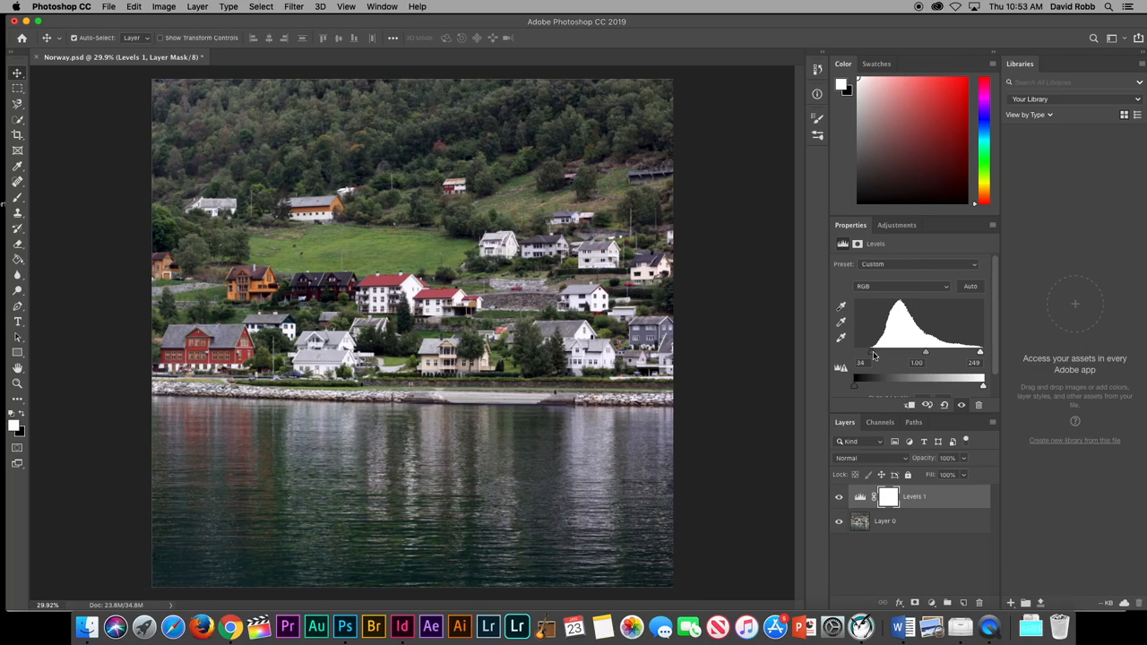
pyautogui.moveTo(638, 344)
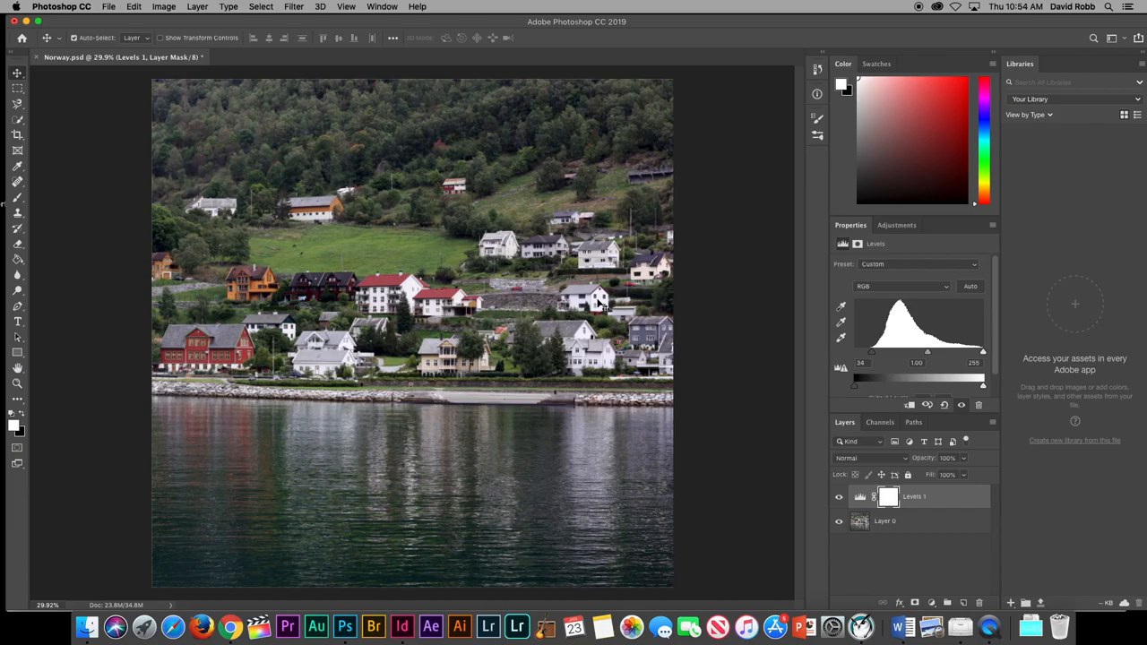
pyautogui.moveTo(505, 295)
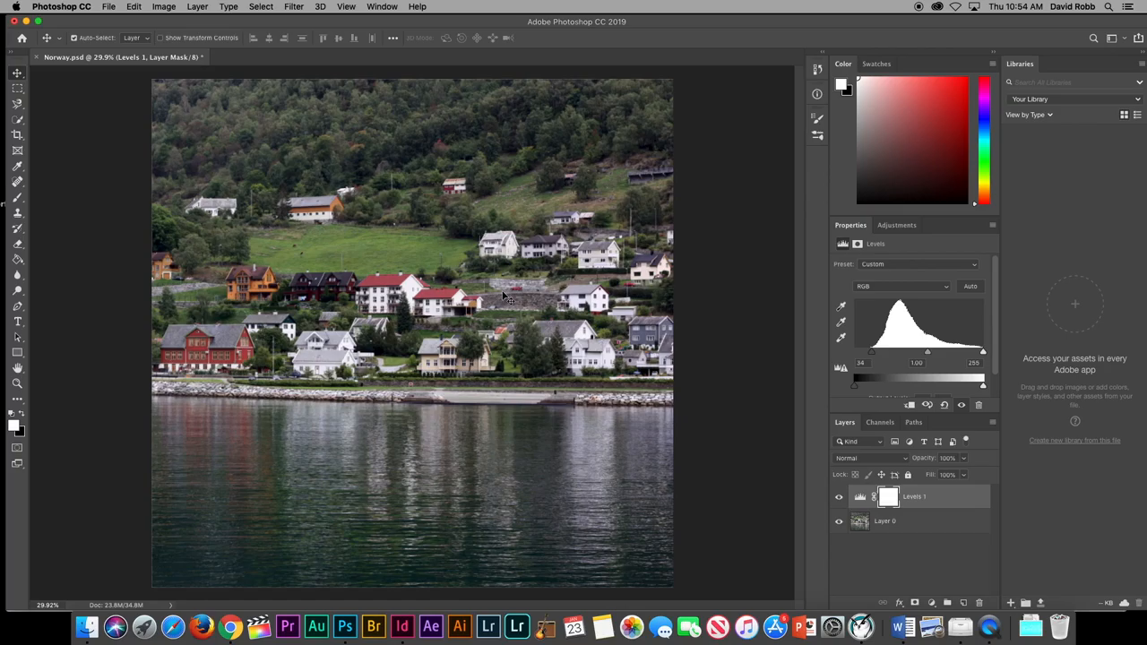
# Step: Run Camera Raw Filter on the photo layer and review its white balance presets
pyautogui.click(885, 520)
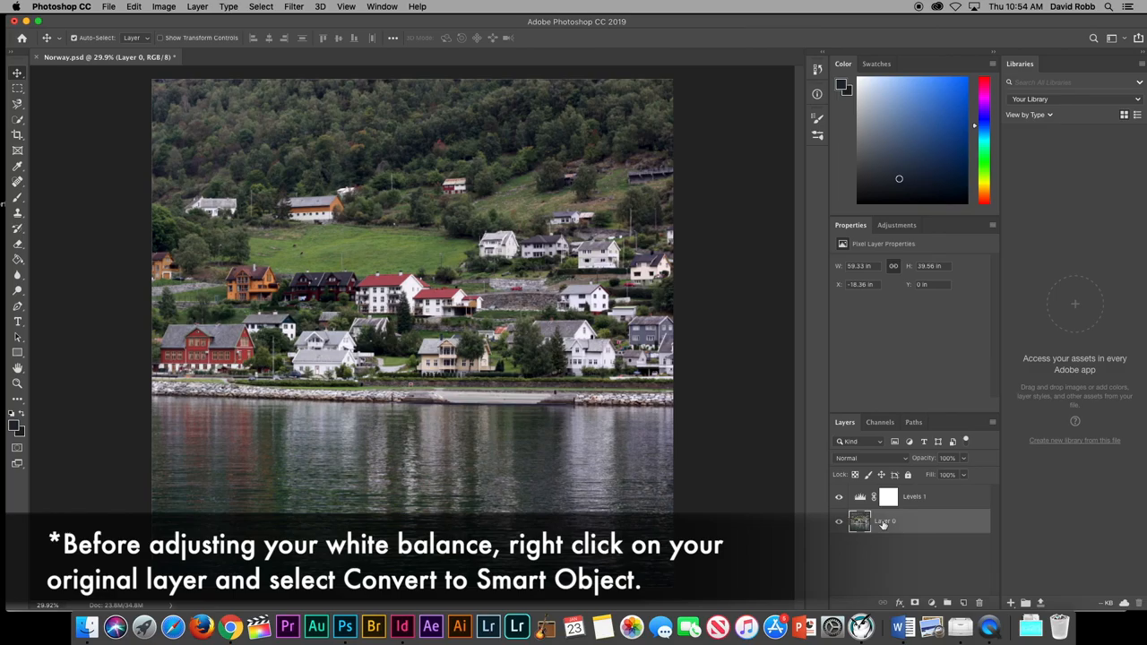
pyautogui.rightClick(859, 519)
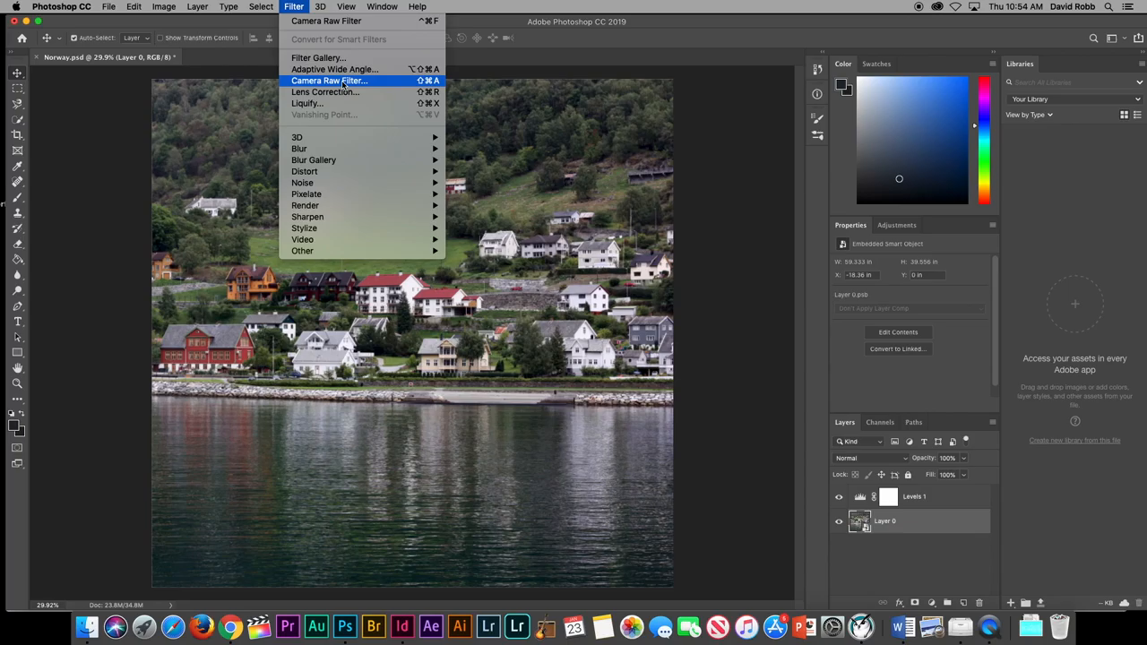
pyautogui.click(330, 81)
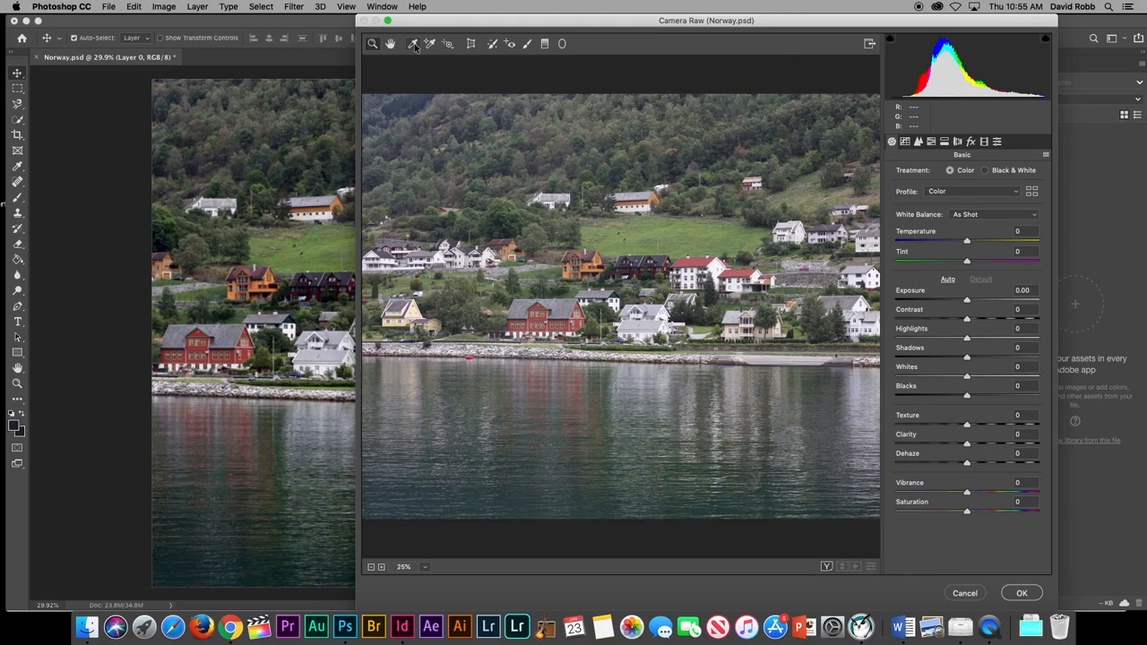
pyautogui.moveTo(696, 296)
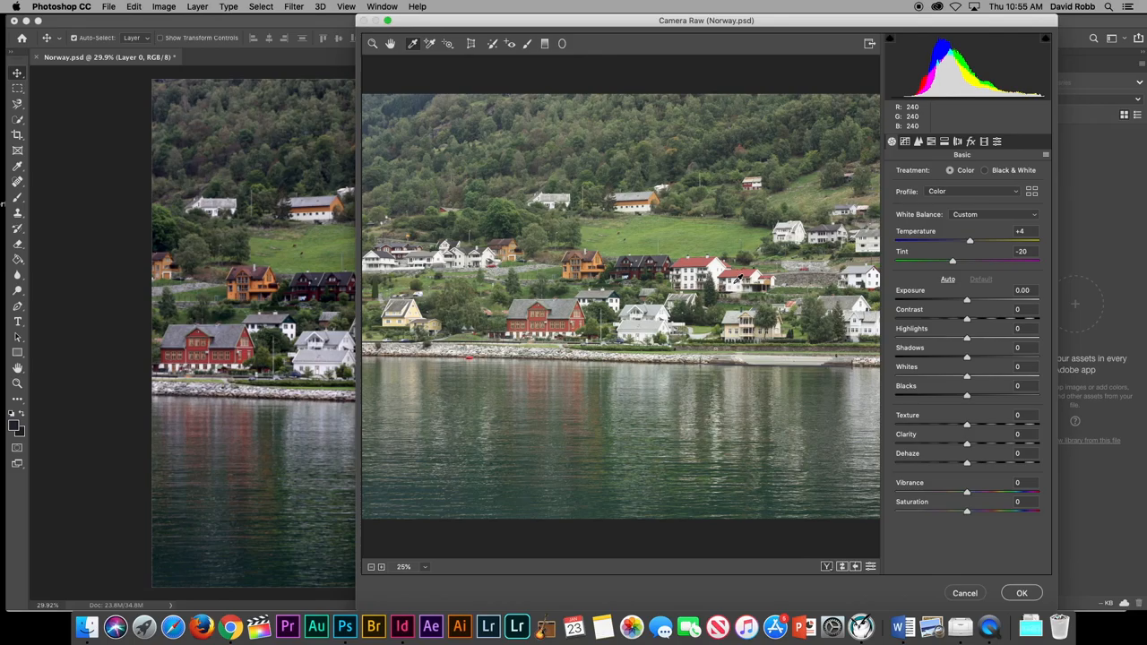
pyautogui.moveTo(654, 305)
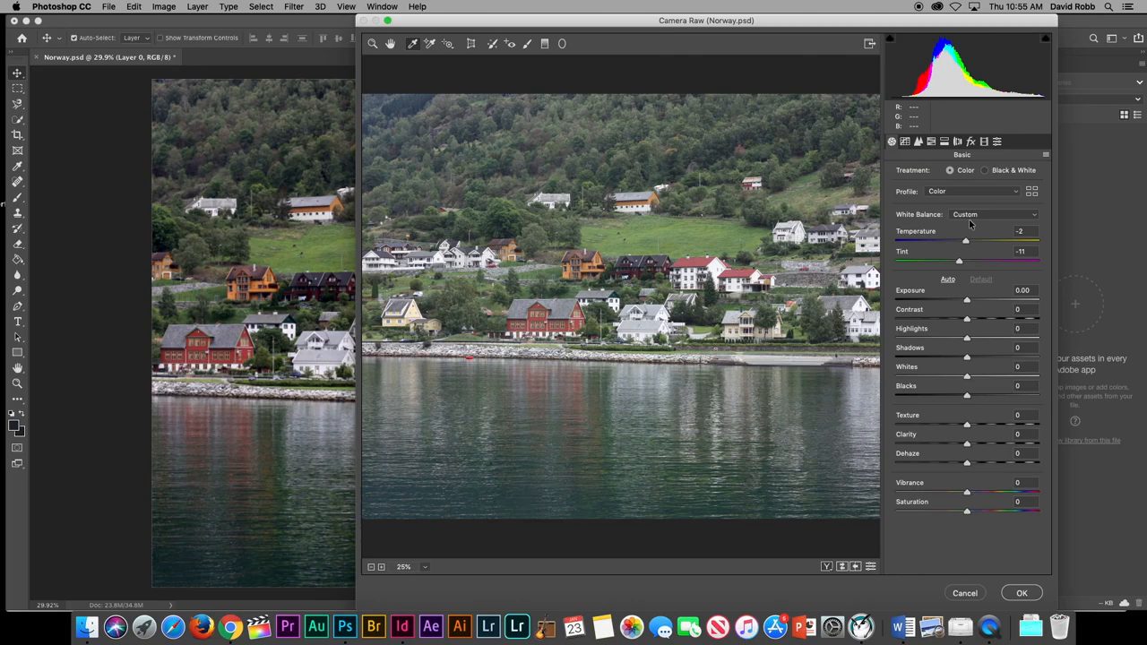
pyautogui.click(992, 215)
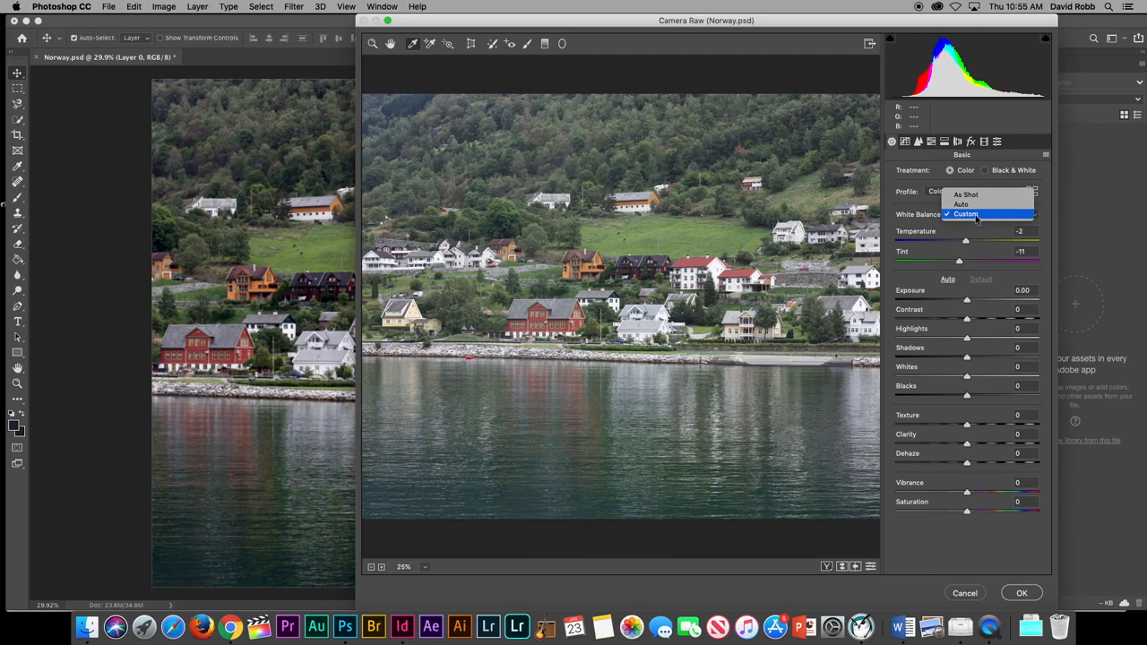
pyautogui.moveTo(965, 204)
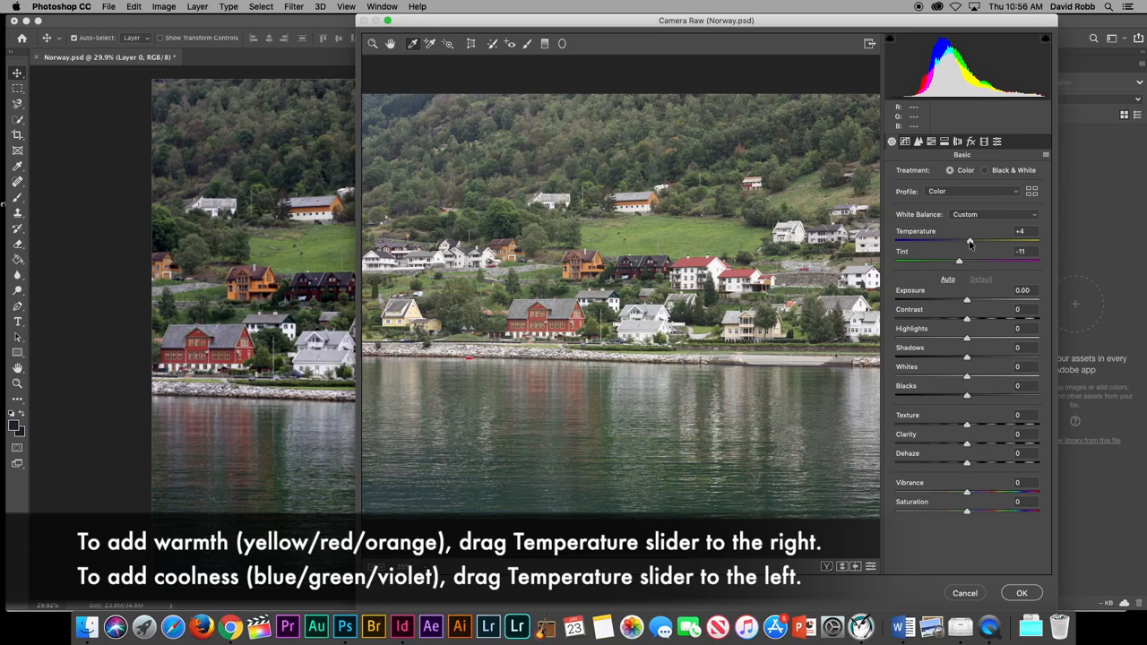
# Step: Nudge the Temperature slider warmer then cooler to test the colour balance
pyautogui.moveTo(969, 242); pyautogui.dragTo(964, 242)
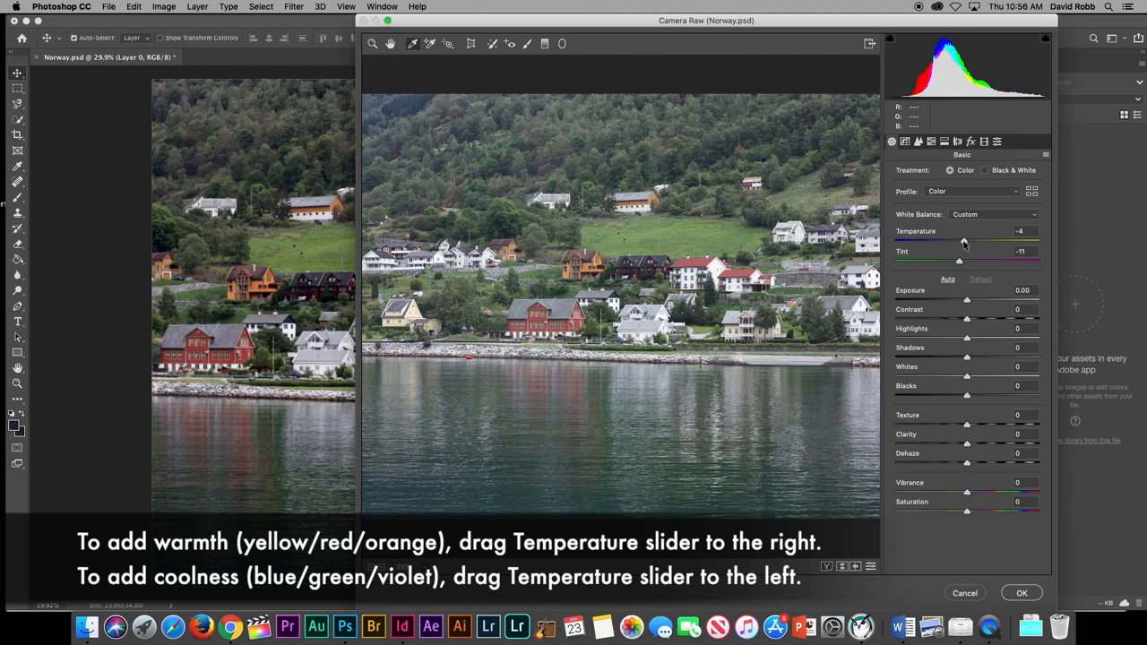
pyautogui.moveTo(957, 240); pyautogui.dragTo(967, 240)
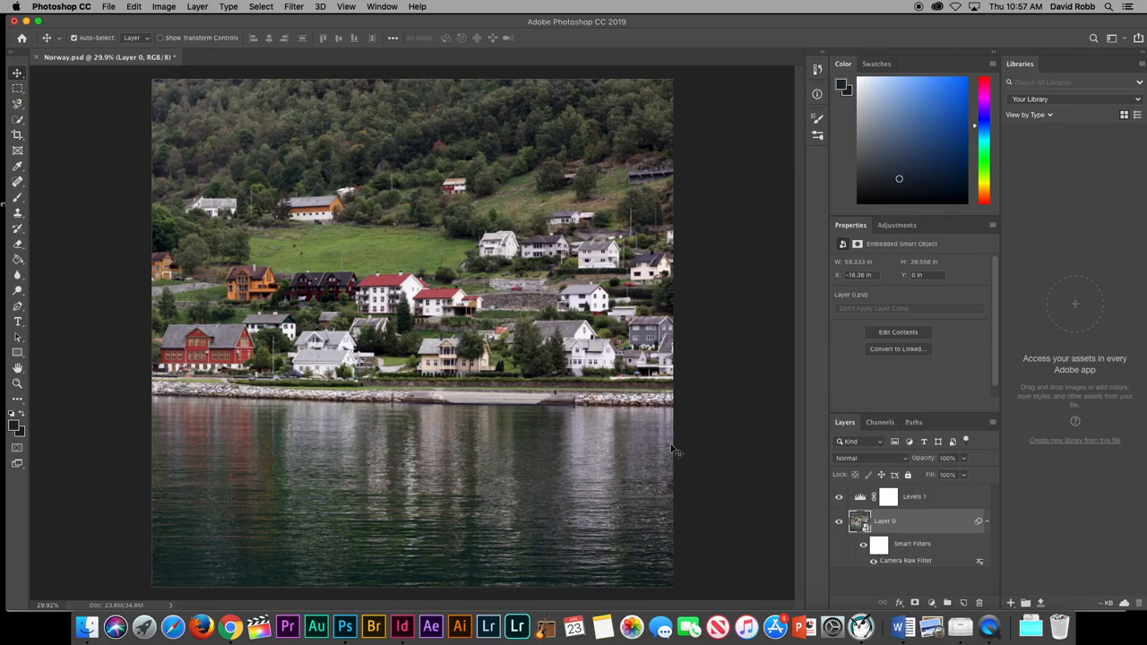
pyautogui.moveTo(634, 459)
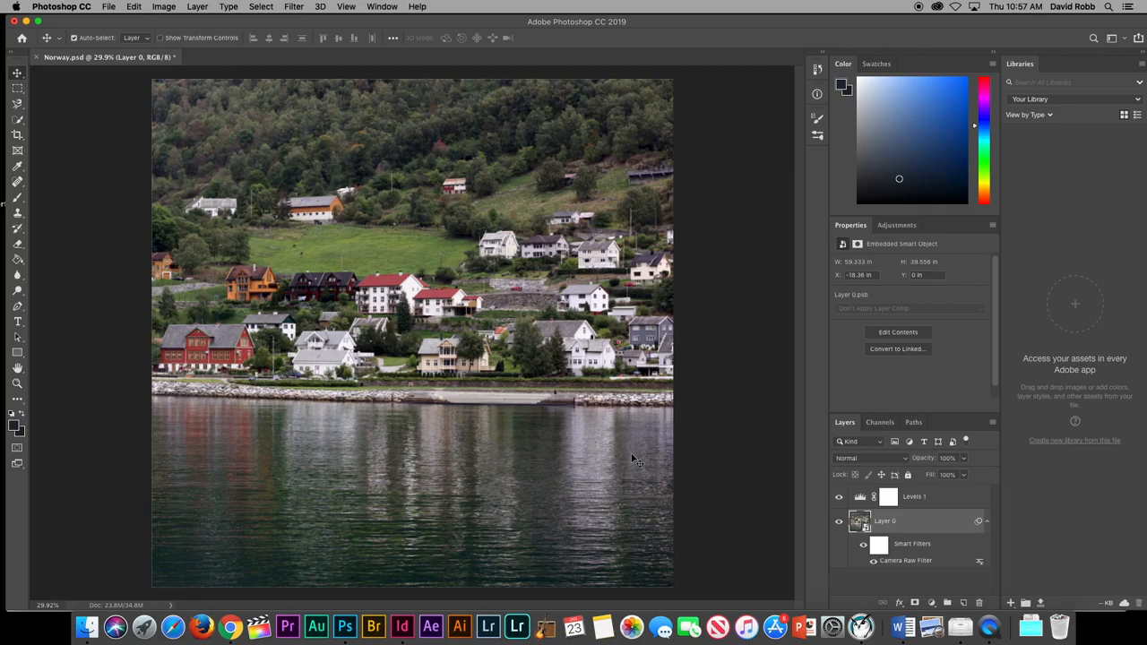
# Step: Add a darkening Curves layer above Levels 1 and invert its mask to hide it
pyautogui.click(896, 226)
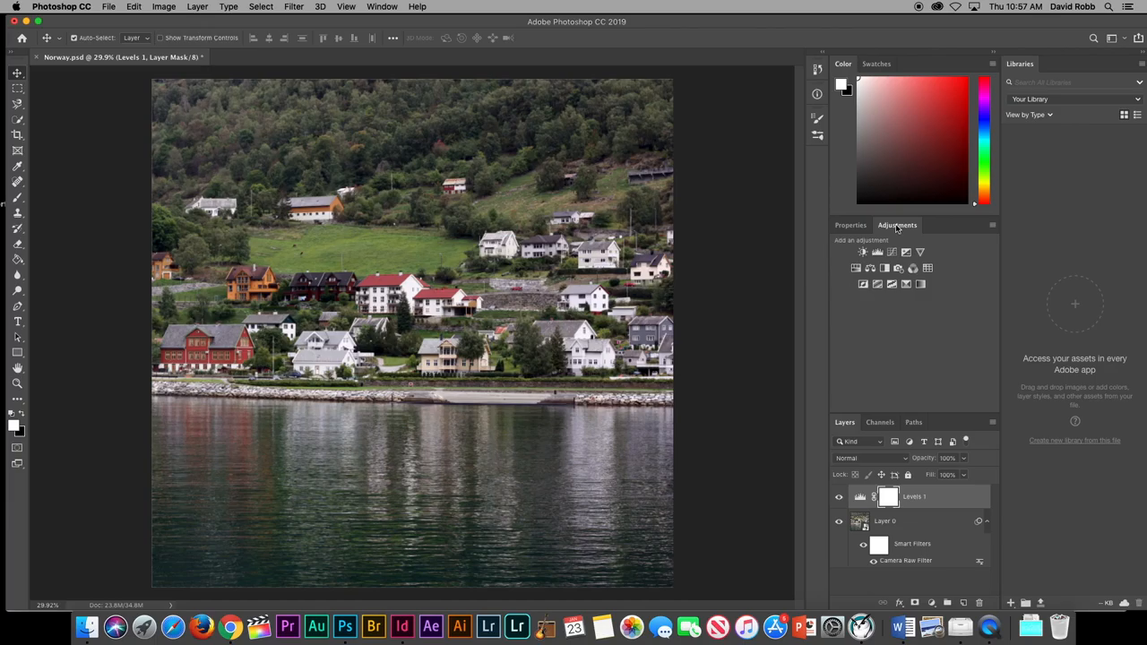
pyautogui.click(860, 251)
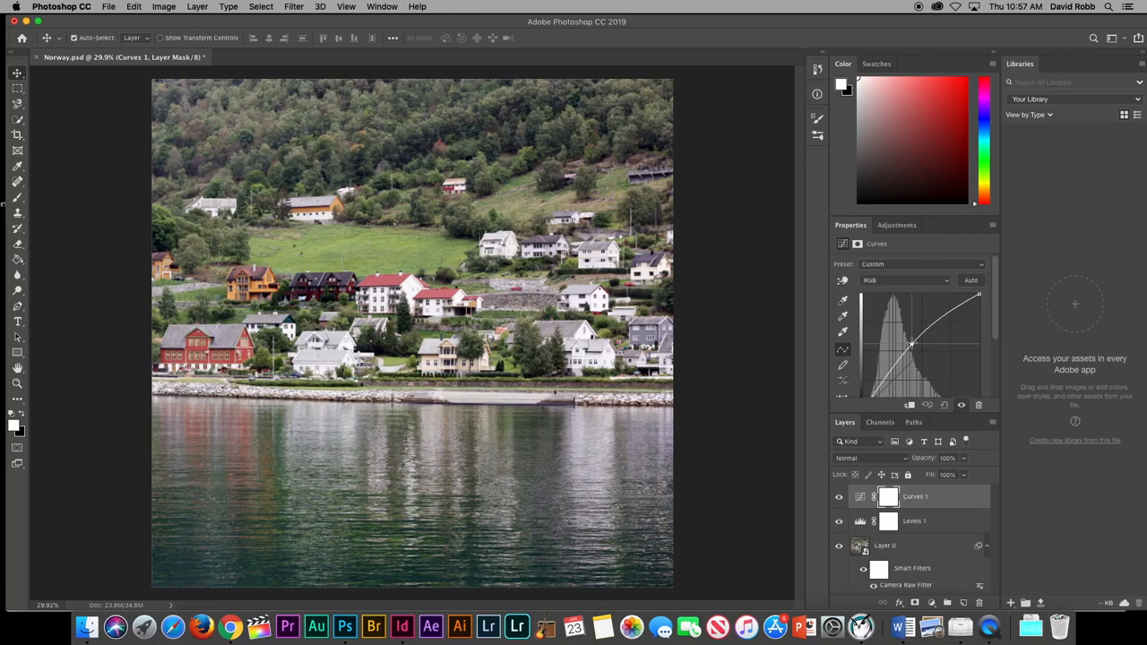
pyautogui.moveTo(910, 344); pyautogui.dragTo(912, 348)
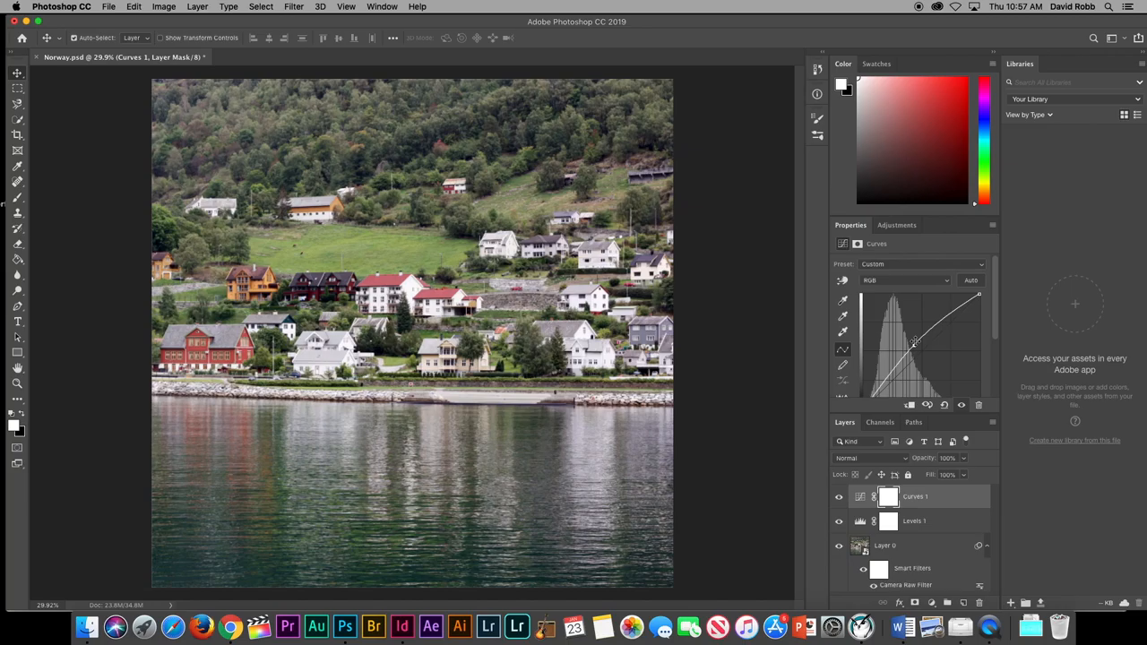
pyautogui.click(889, 496)
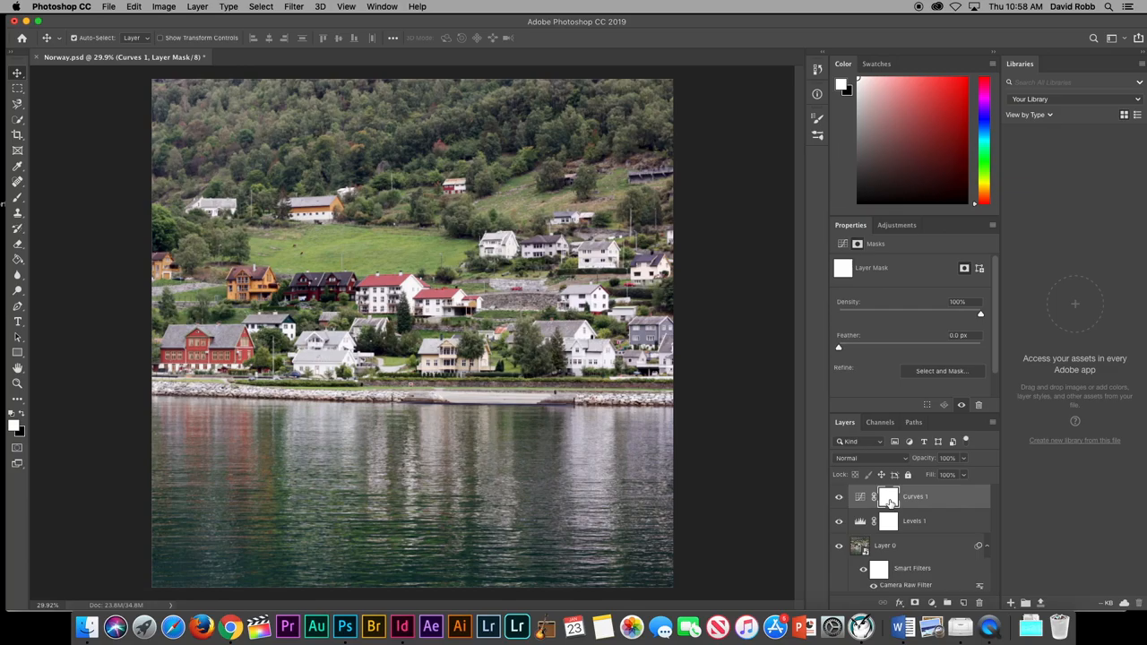
pyautogui.click(889, 497)
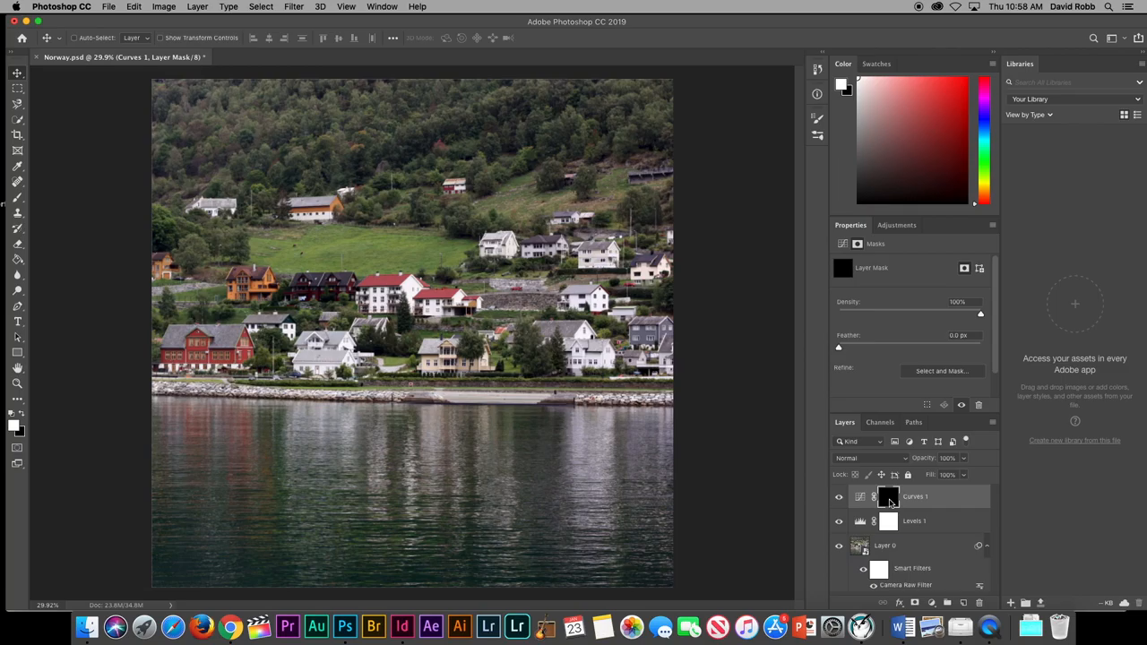
pyautogui.click(163, 8)
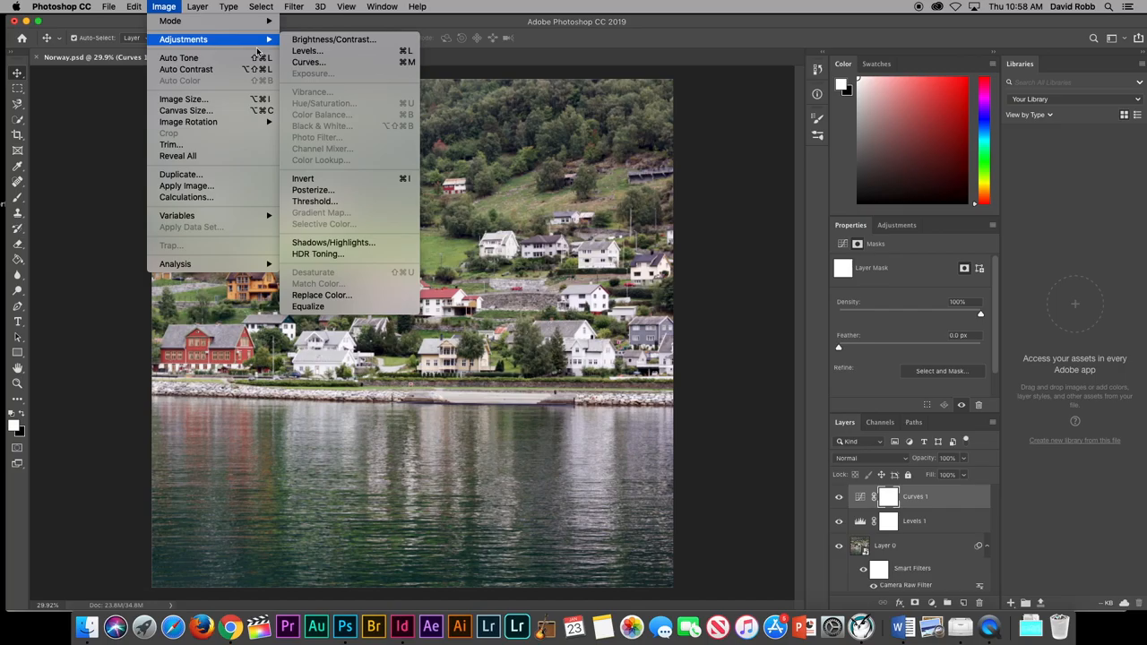
pyautogui.moveTo(303, 179)
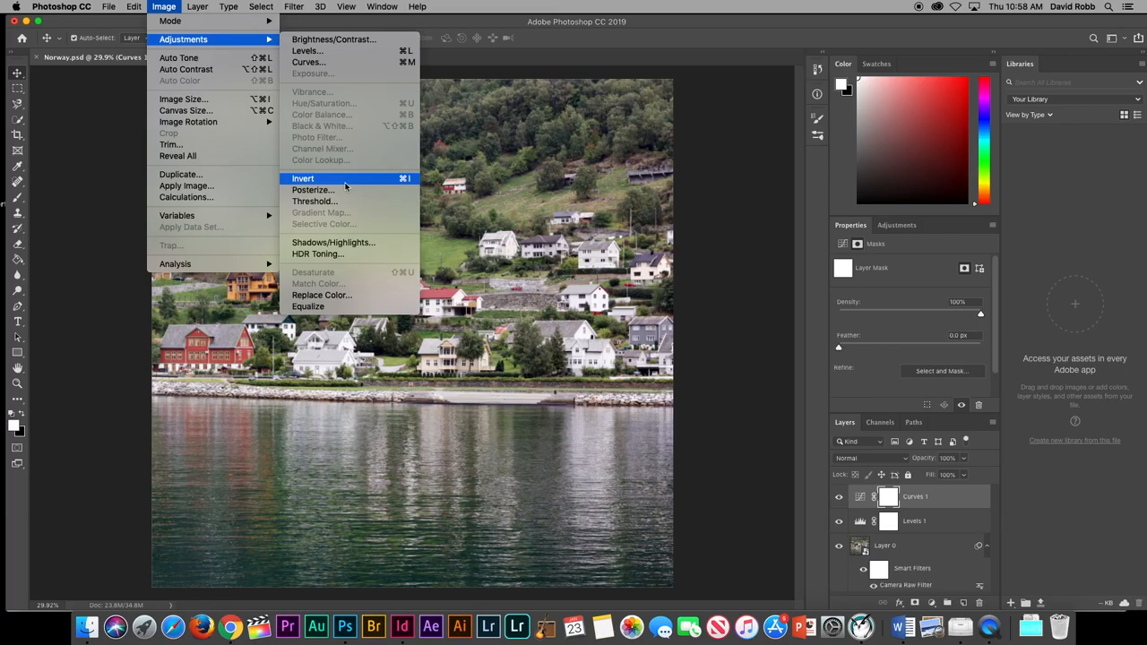
pyautogui.click(303, 179)
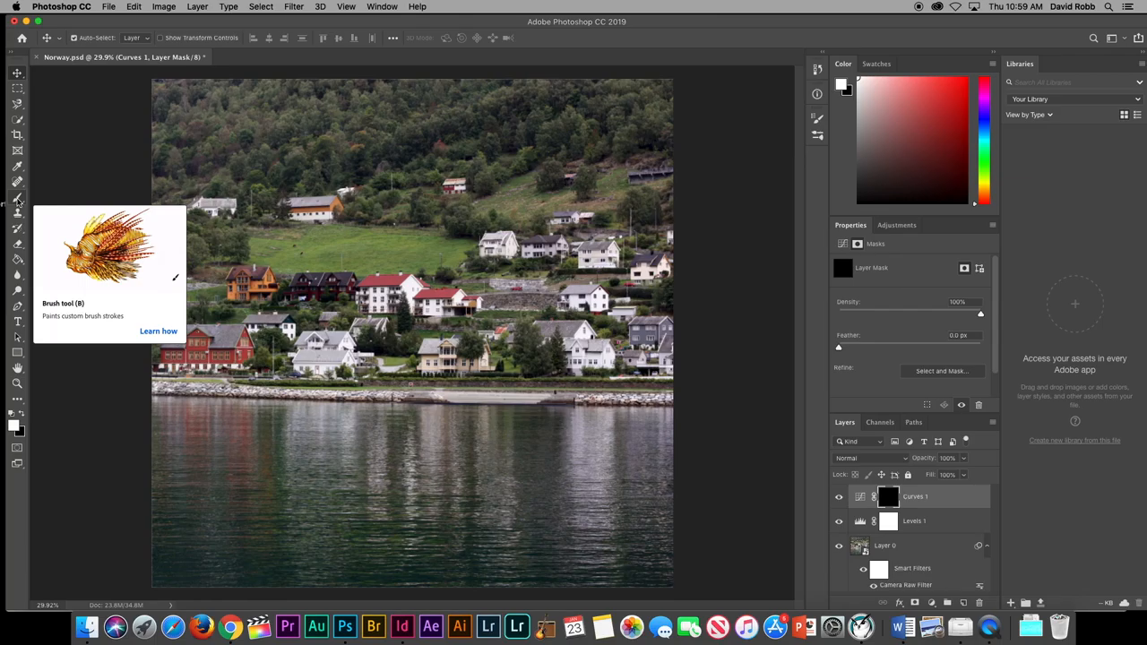
# Step: Paint white on the Curves 1 mask to reveal darkening, then head to the Image menu
pyautogui.click(18, 197)
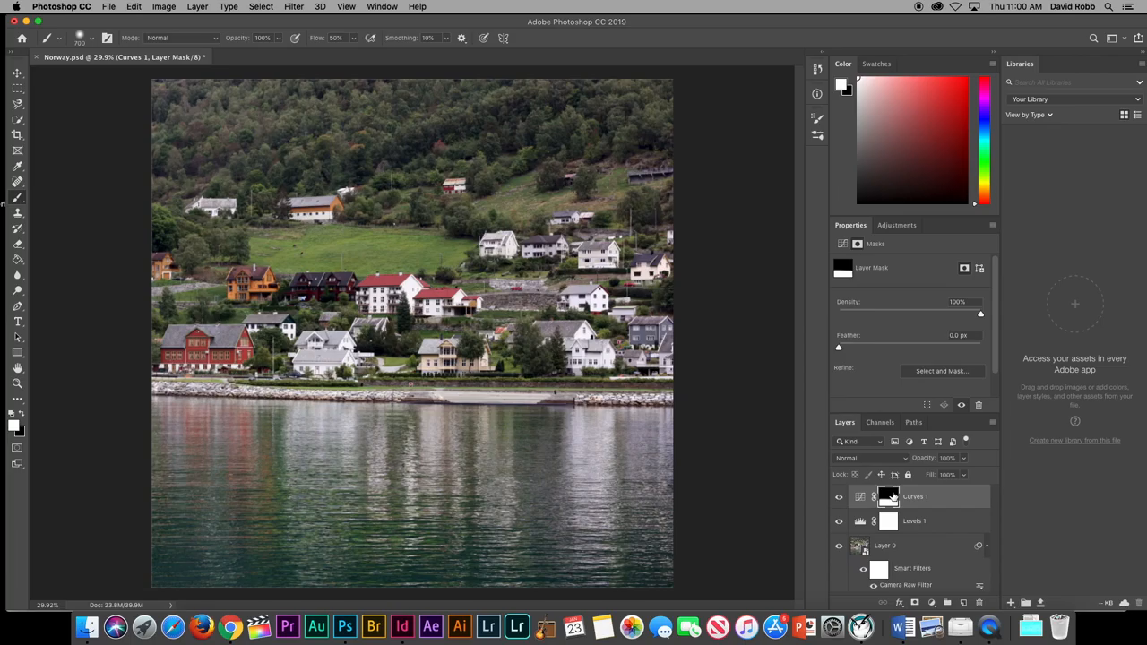
pyautogui.click(860, 494)
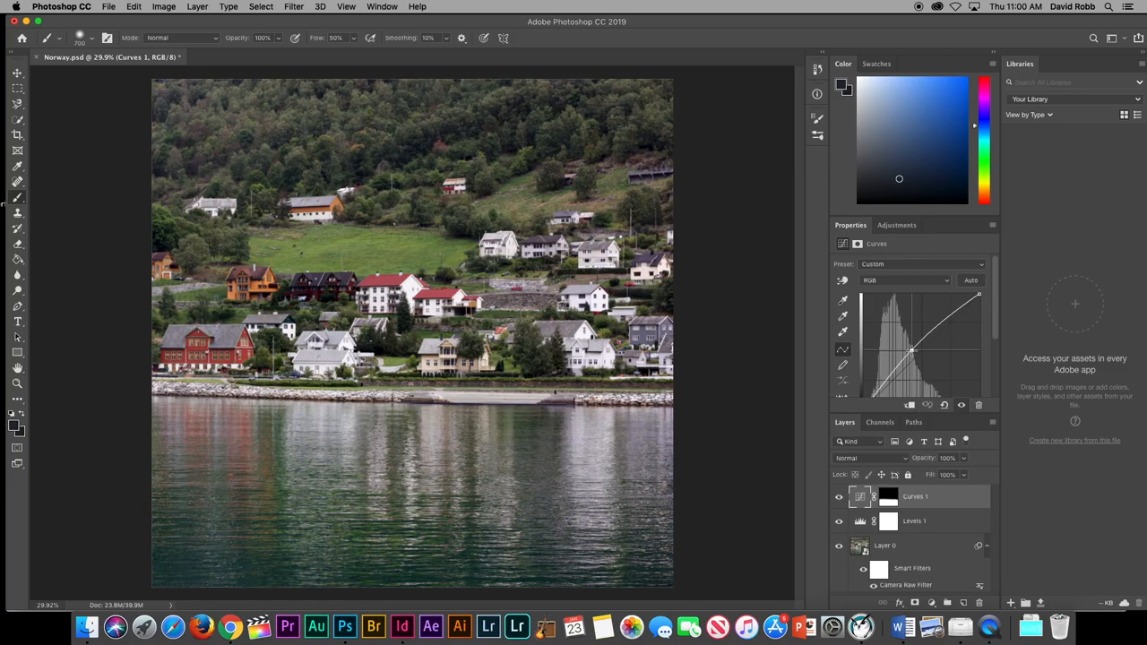
pyautogui.click(889, 497)
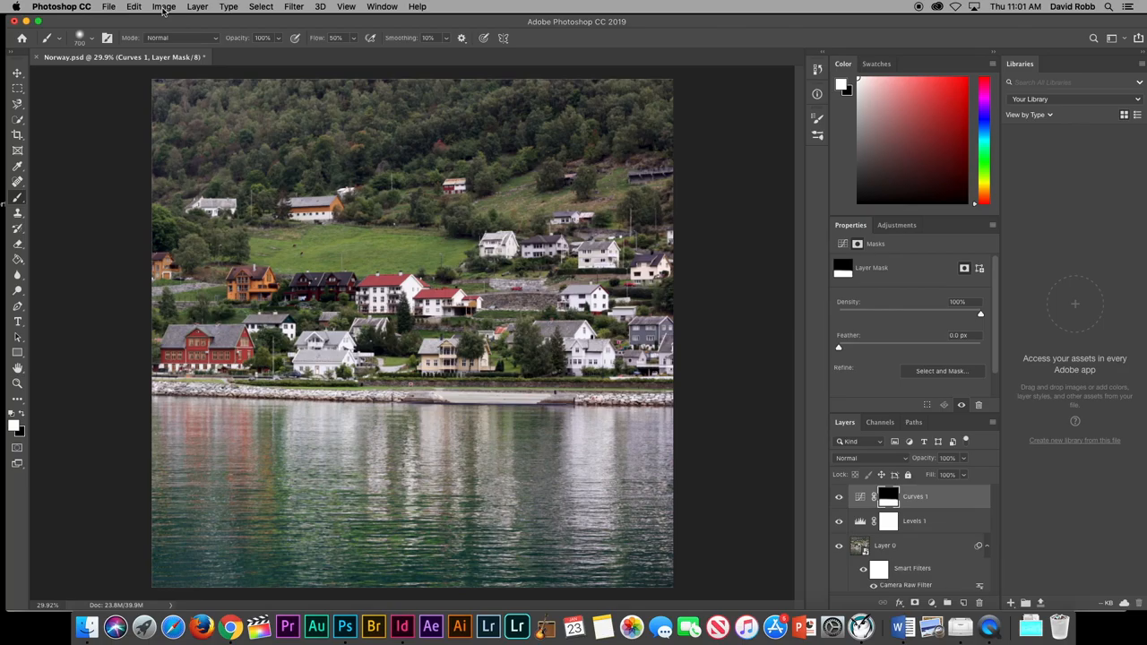
pyautogui.click(163, 7)
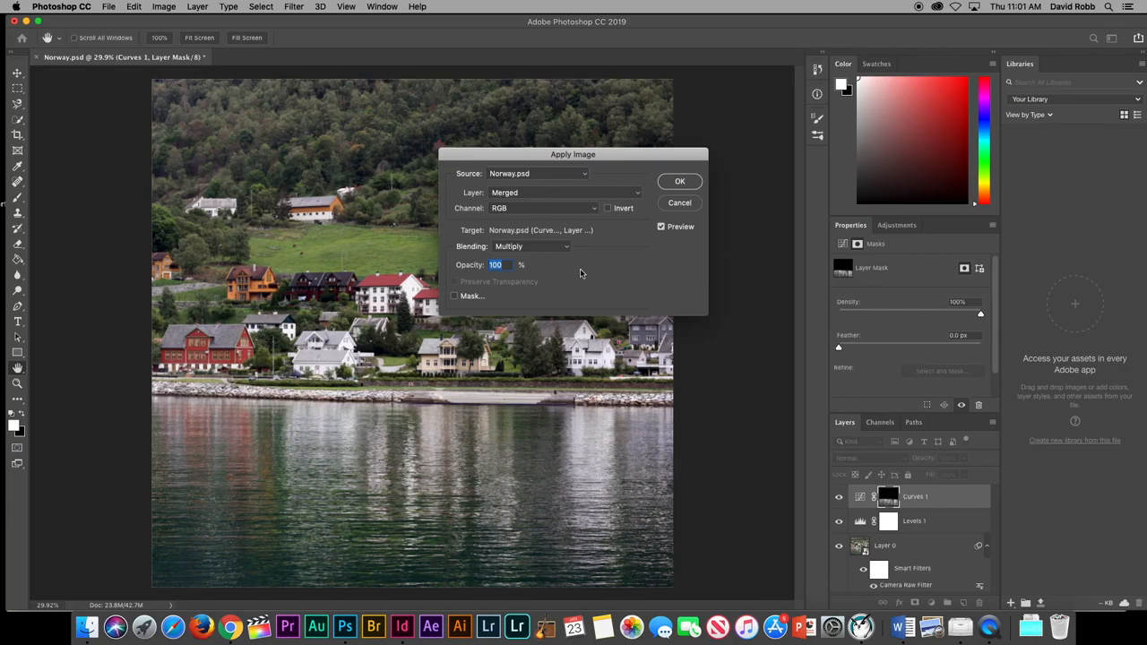
pyautogui.moveTo(523, 255)
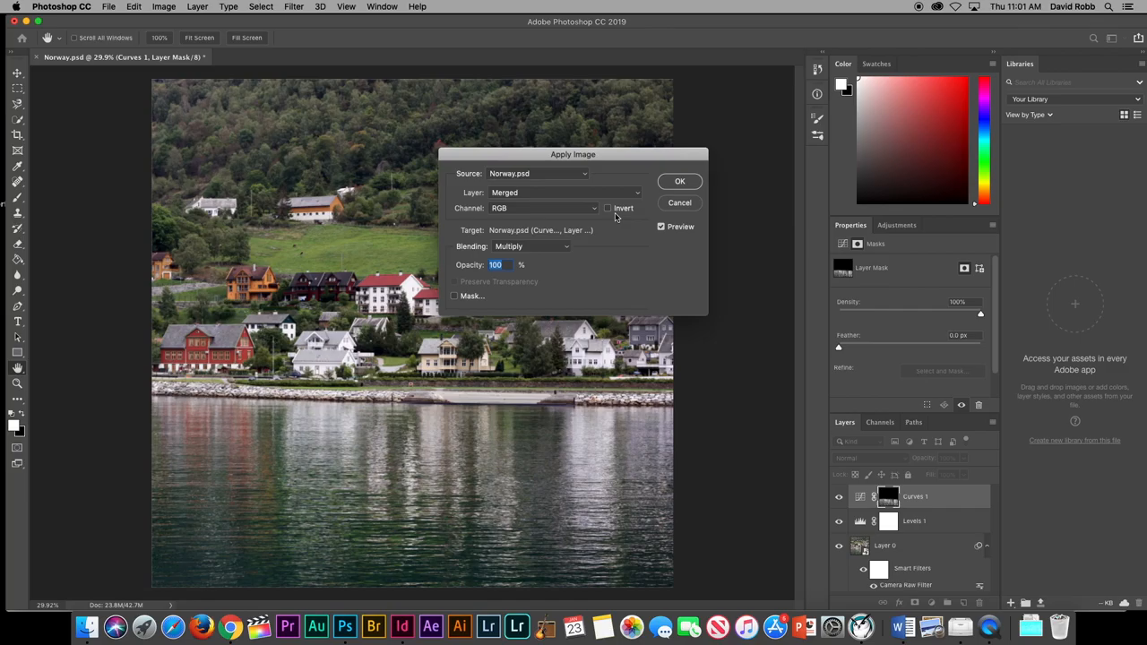
# Step: Confirm Apply Image, multiplying the merged photo into the Curves mask
pyautogui.click(679, 181)
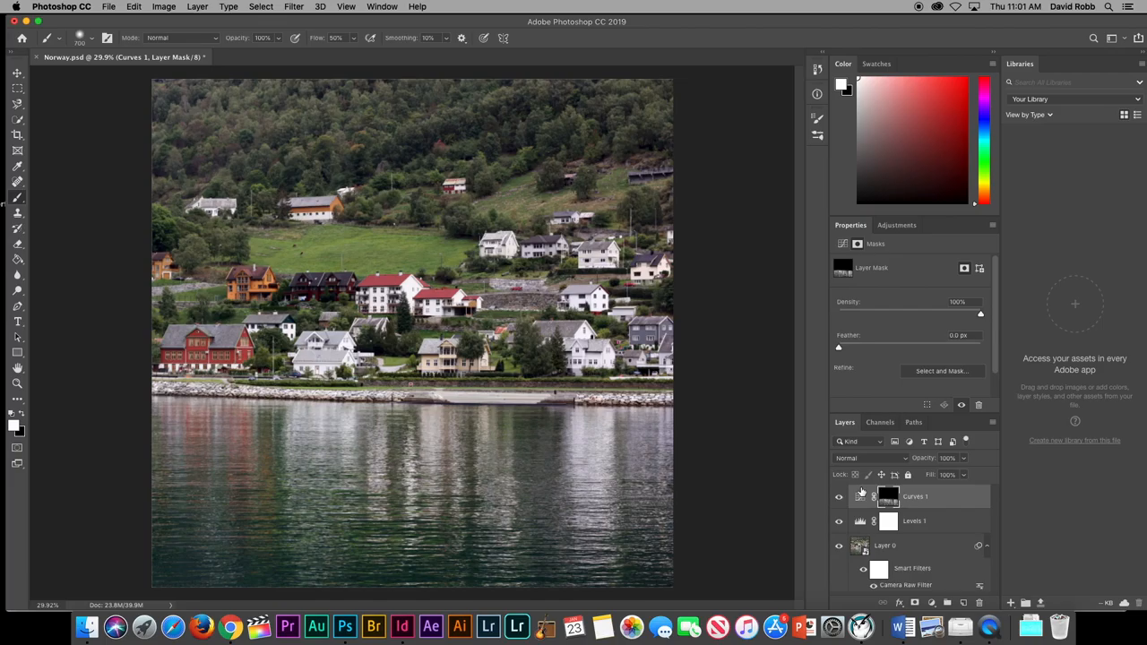
# Step: Raise the Curves 1 curve to brighten it and add a second Curves layer
pyautogui.click(860, 495)
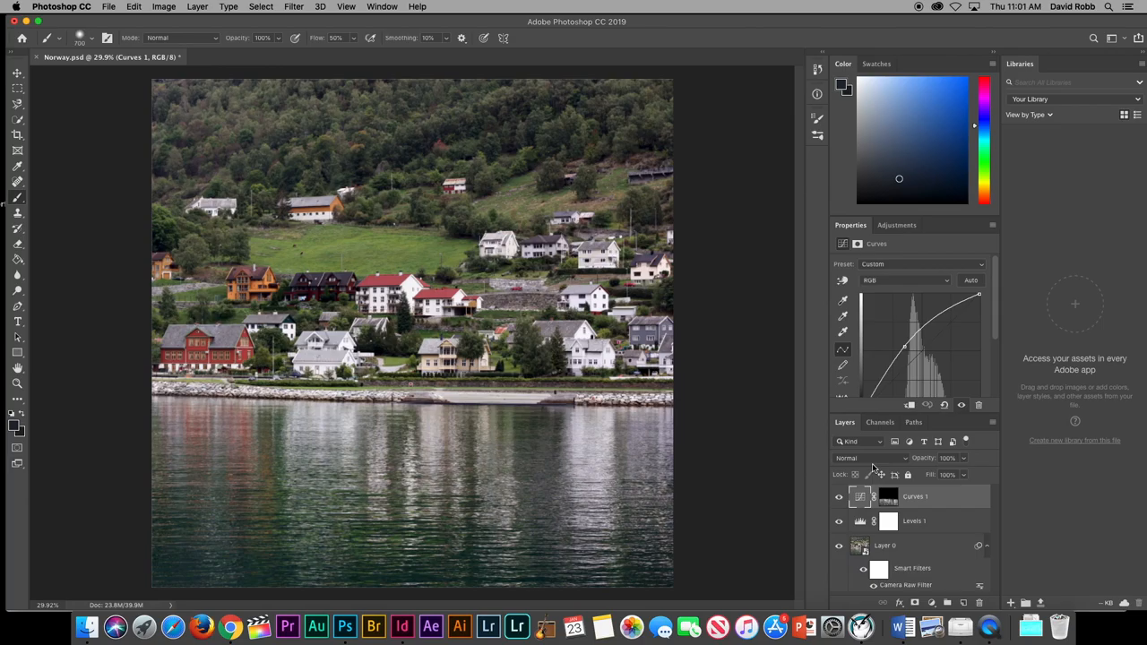
pyautogui.moveTo(905, 349); pyautogui.dragTo(900, 342)
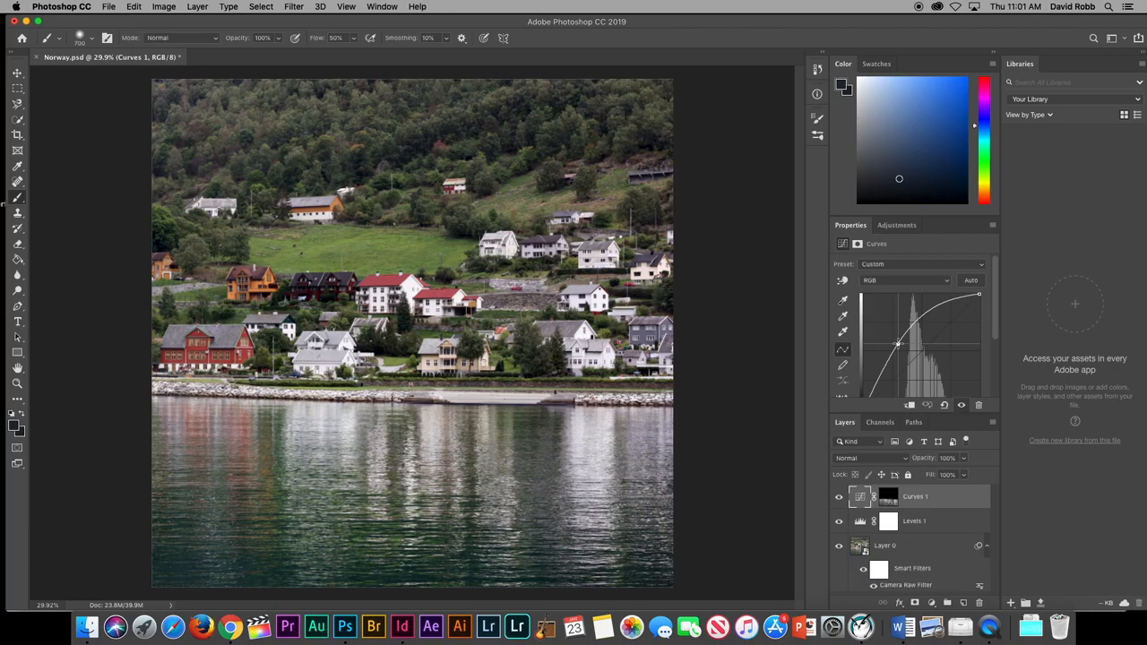
pyautogui.click(896, 226)
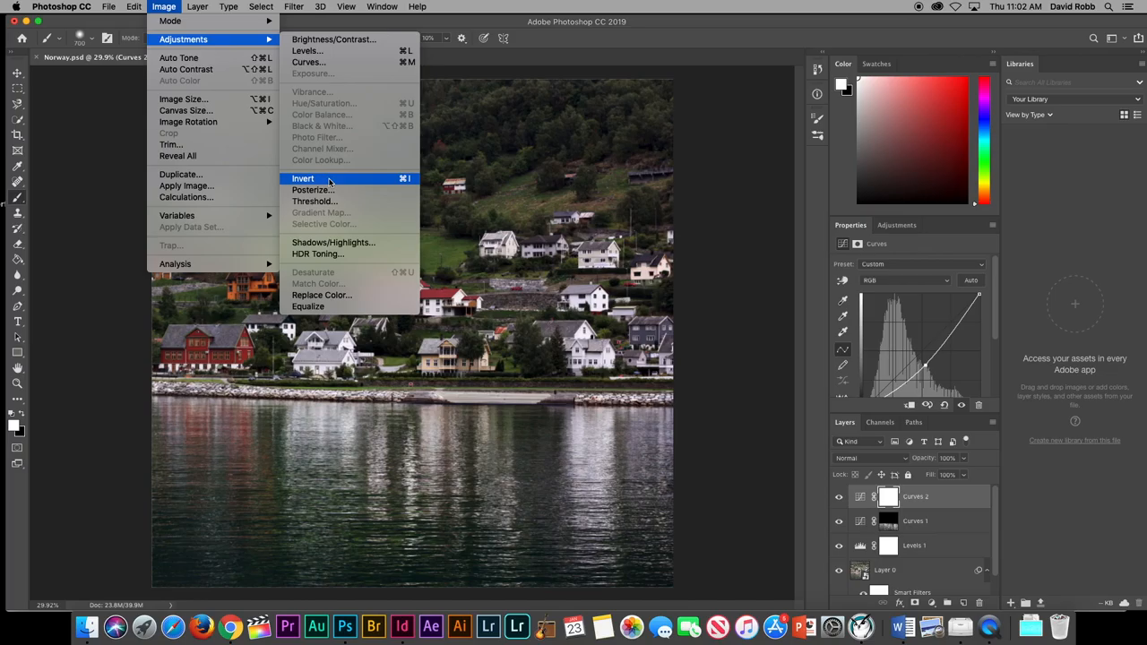
# Step: Invert the Curves 2 mask to black and paint white over the upper forested hillside
pyautogui.click(302, 179)
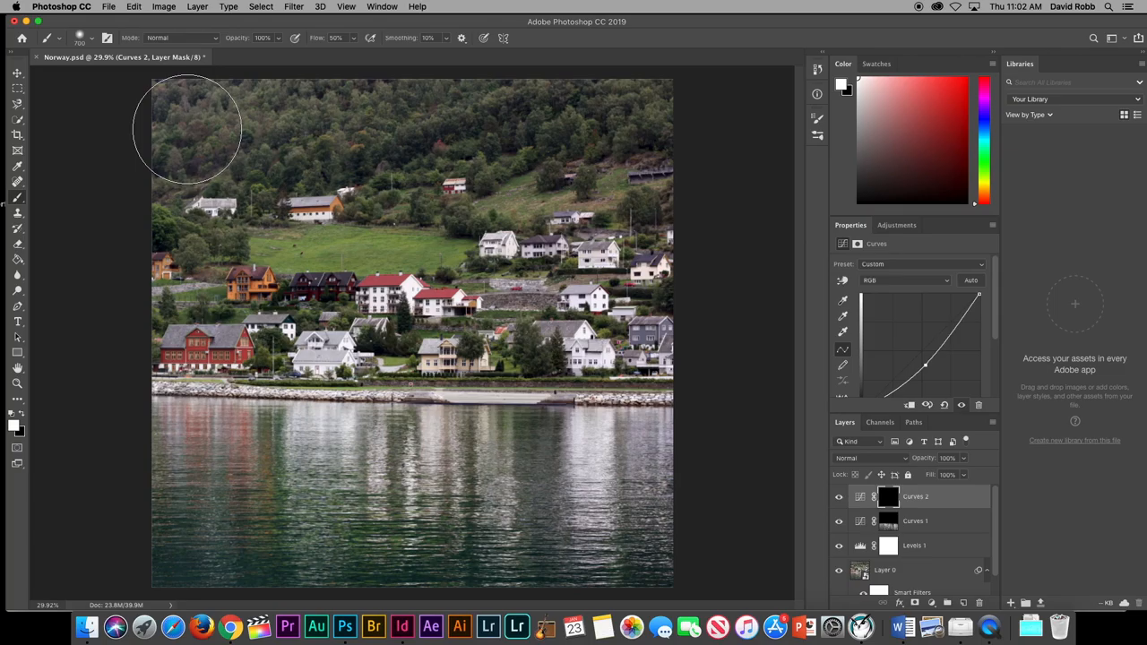
pyautogui.moveTo(188, 129); pyautogui.dragTo(637, 99)
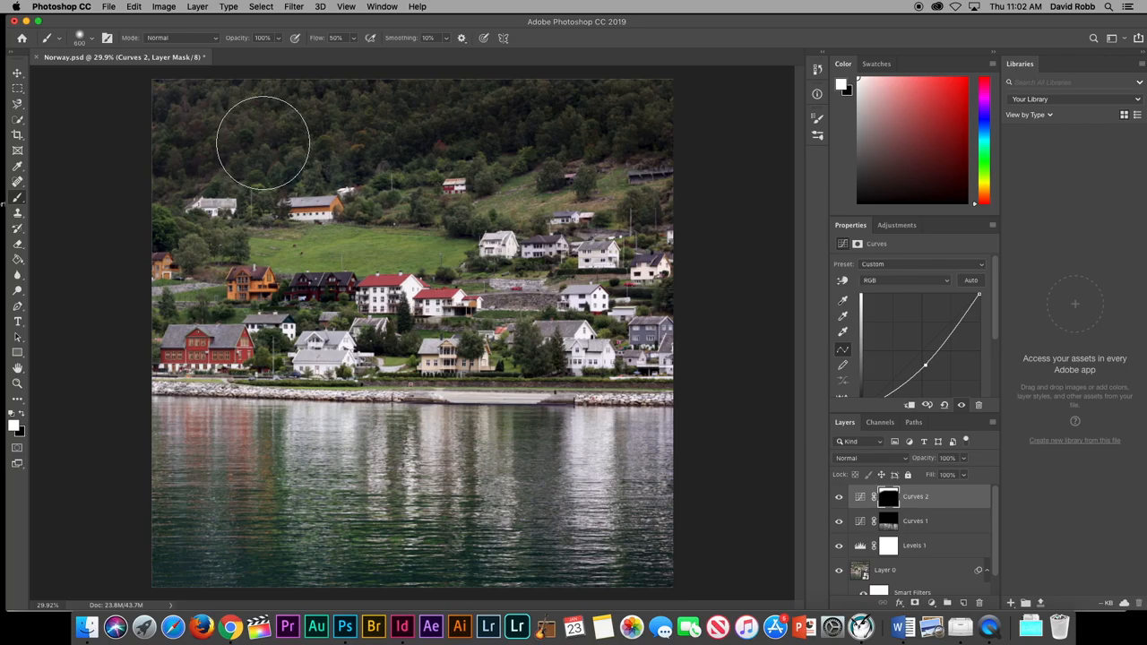
pyautogui.click(163, 8)
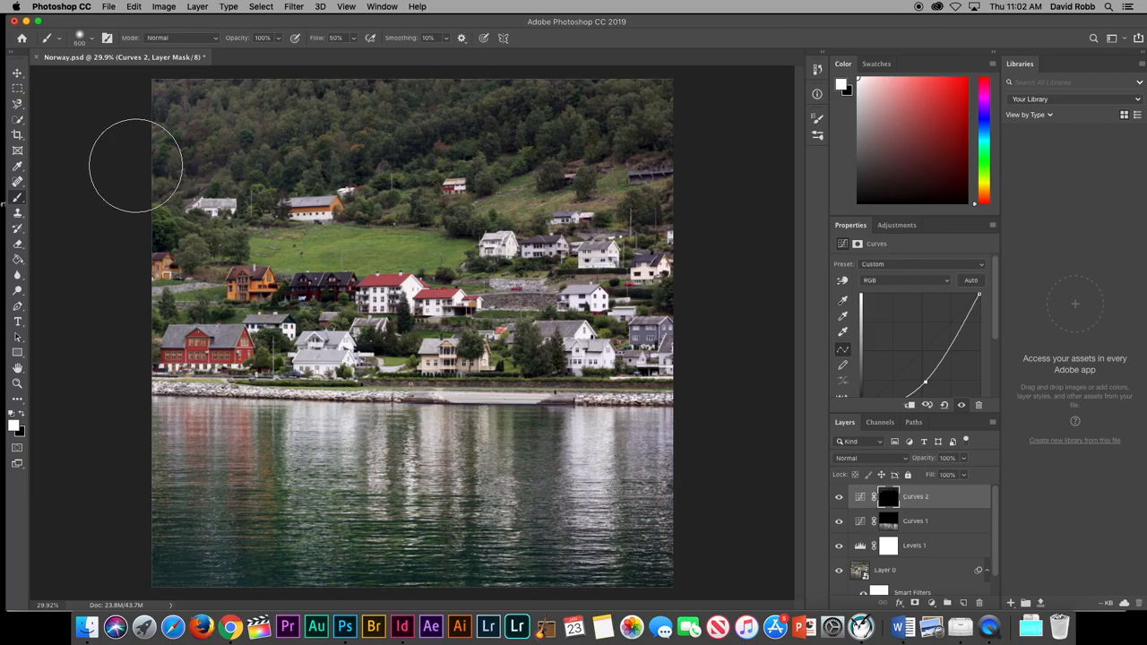
# Step: Switch to the Move tool to inspect the village houses at 100%
pyautogui.click(16, 76)
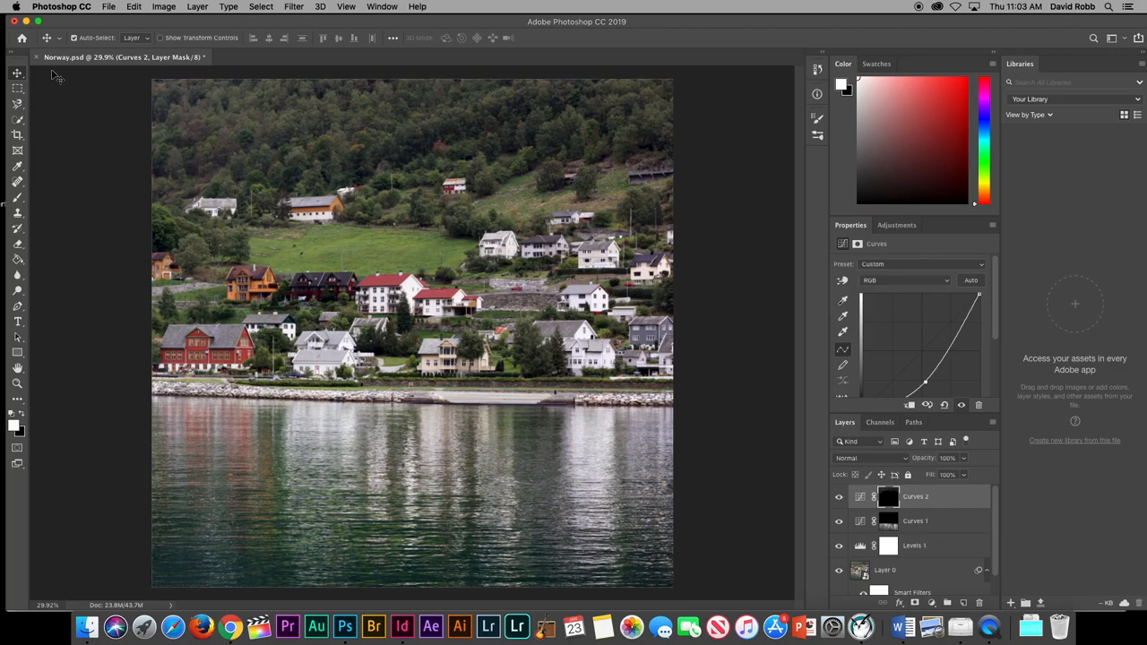
pyautogui.moveTo(134, 151)
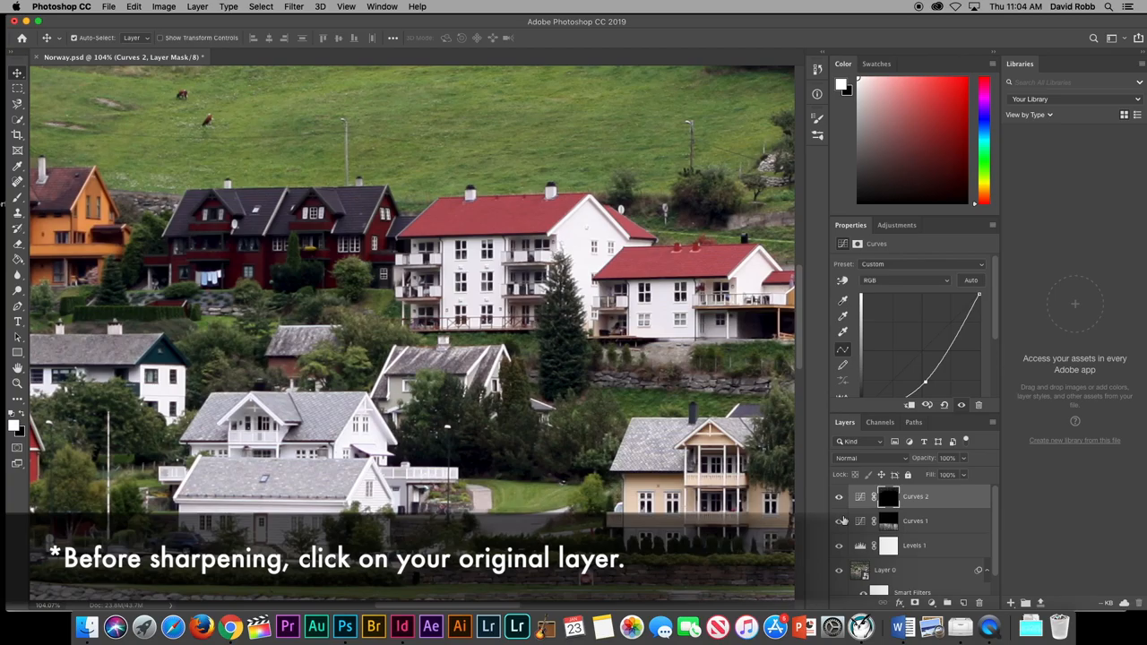
# Step: Apply Unsharp Mask to Layer 0 with Amount 60%, Radius 1.0 pixel, Threshold 0
pyautogui.click(914, 570)
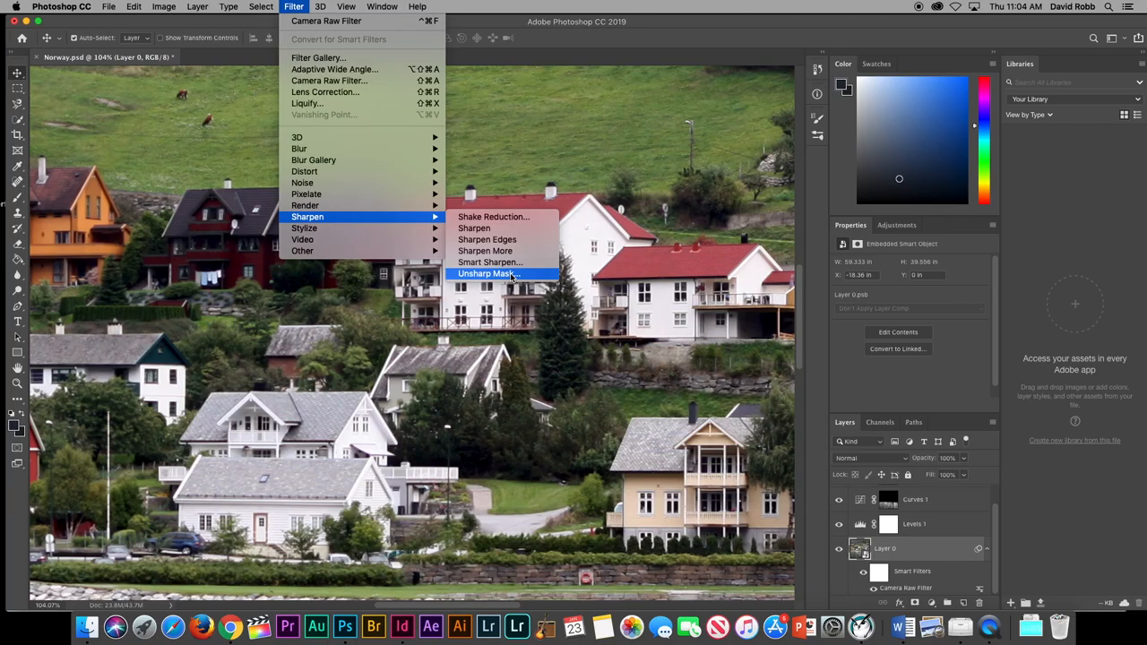
pyautogui.click(487, 273)
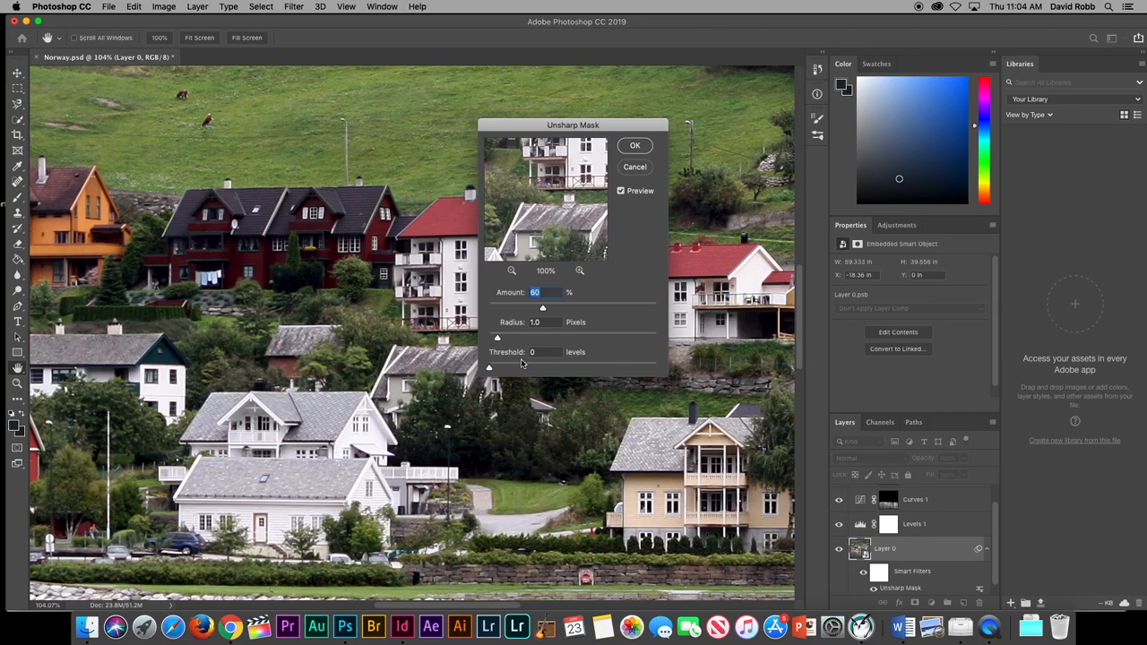
pyautogui.click(620, 190)
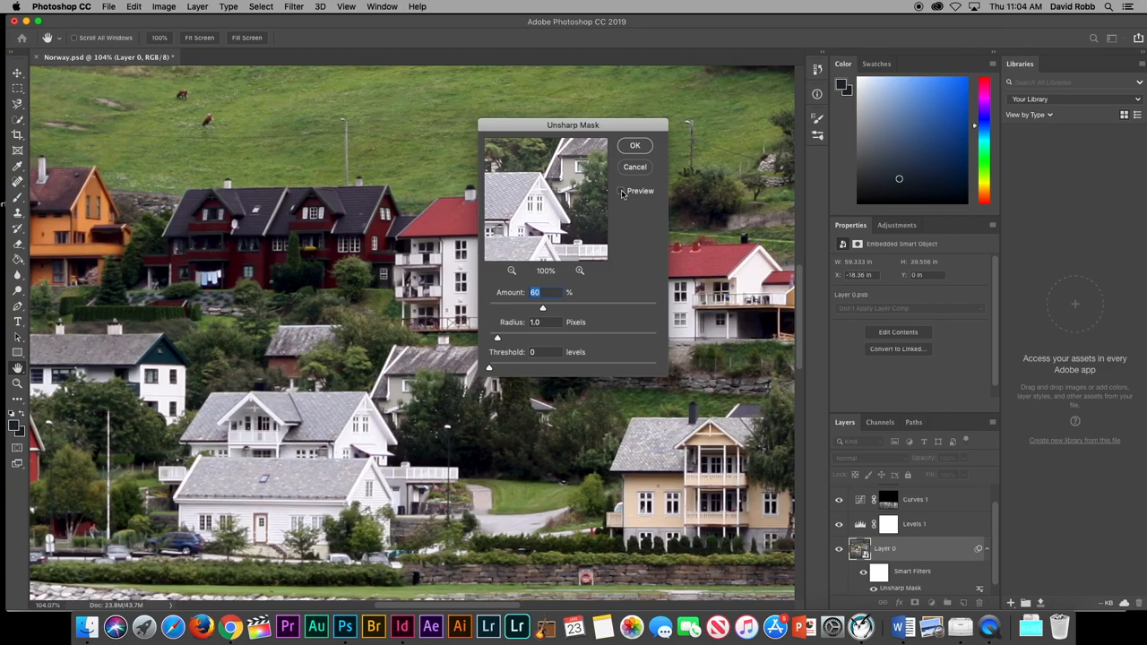
pyautogui.click(107, 7)
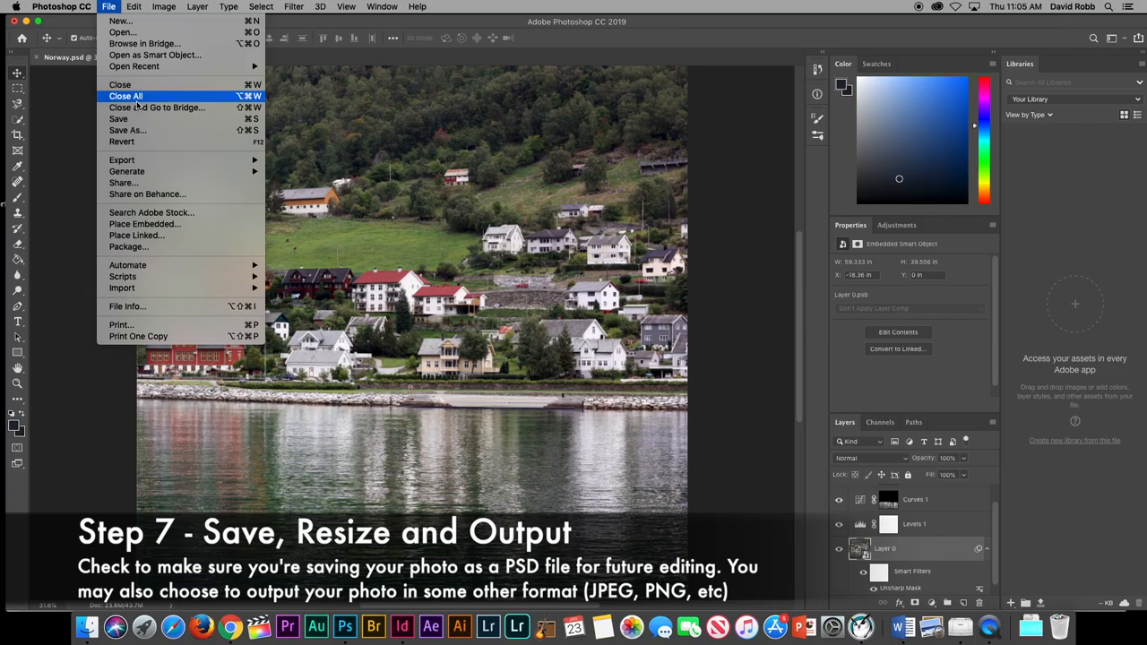
# Step: Start Save As for Norway.psd in Downloads and show the Format list
pyautogui.click(127, 129)
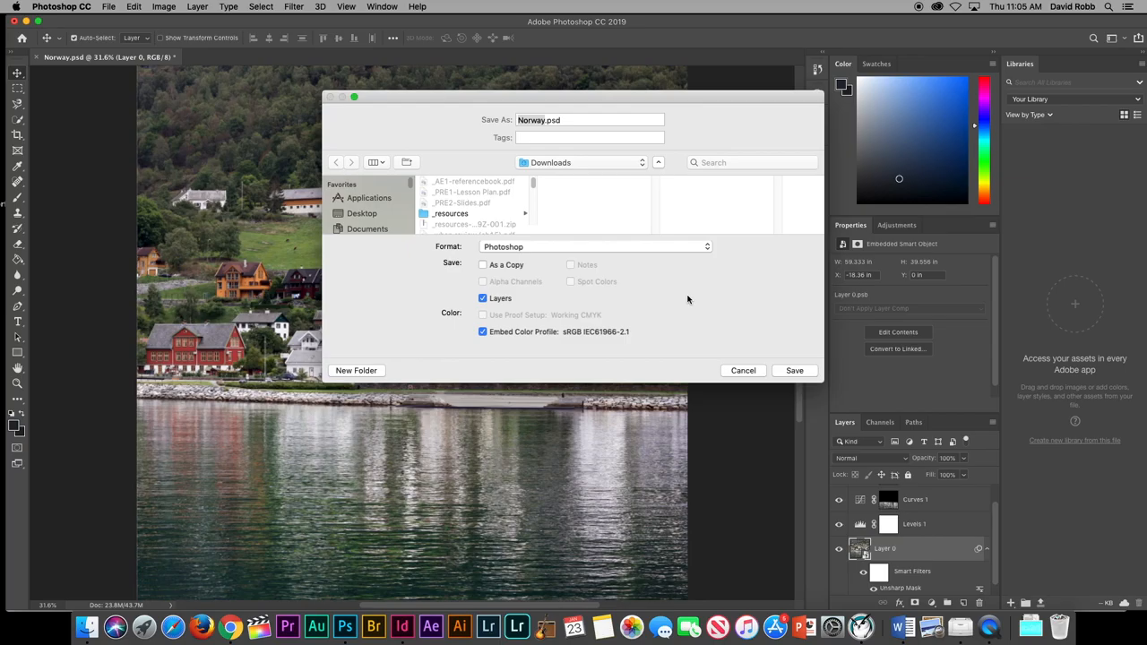
pyautogui.click(793, 369)
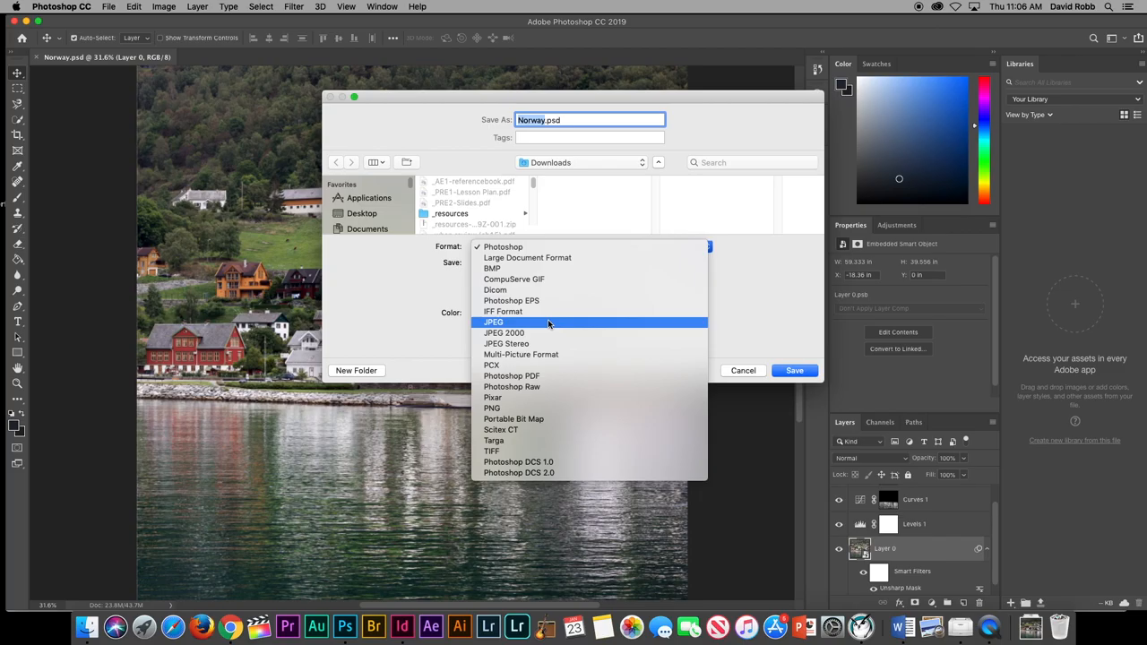
pyautogui.moveTo(534, 408)
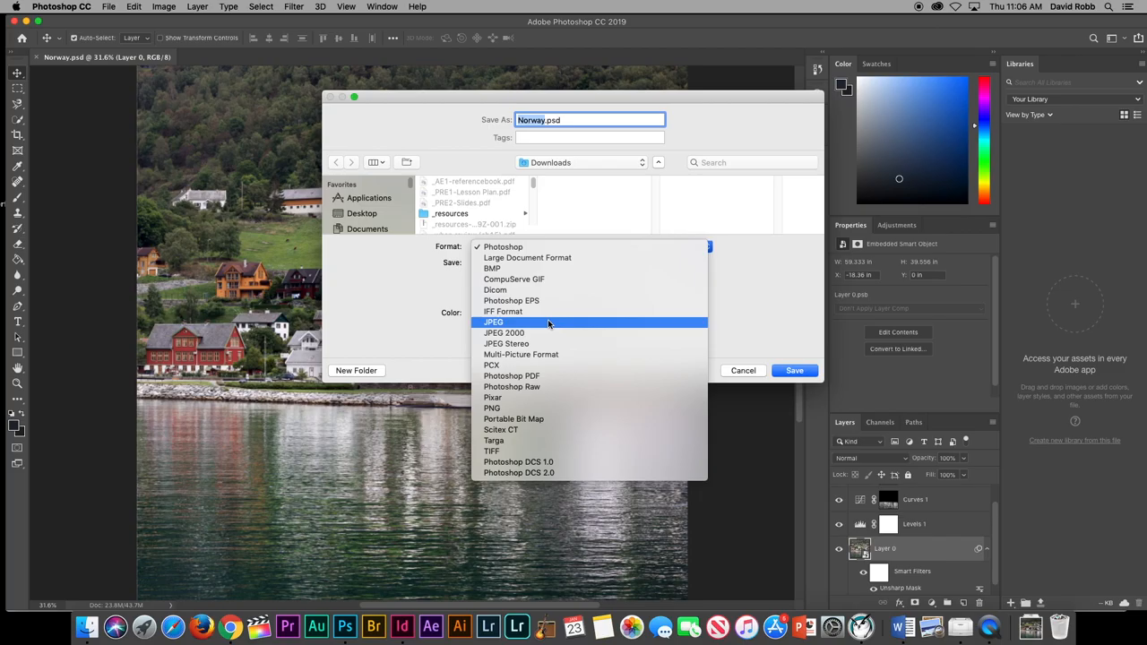